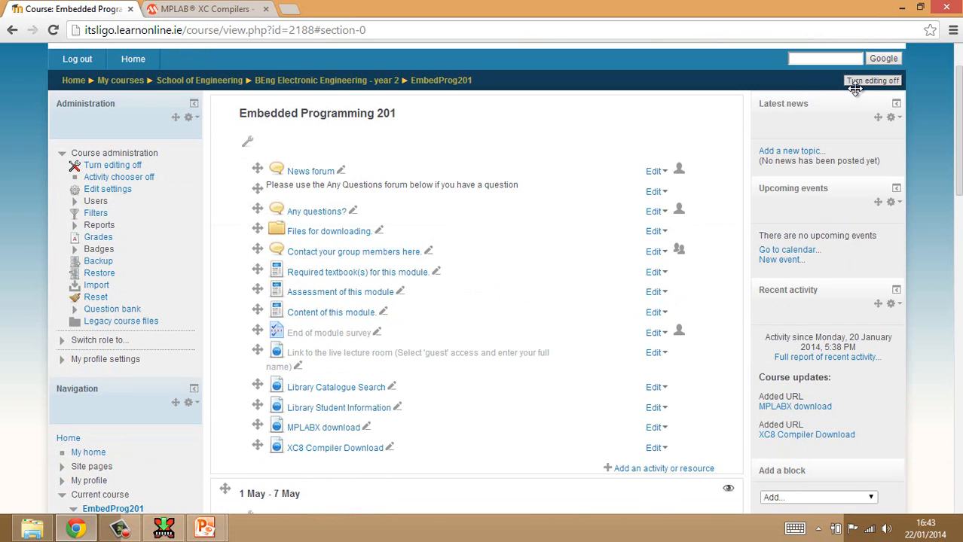
- Turn editing off on the Embedded Programming 201 course page
left_click(873, 81)
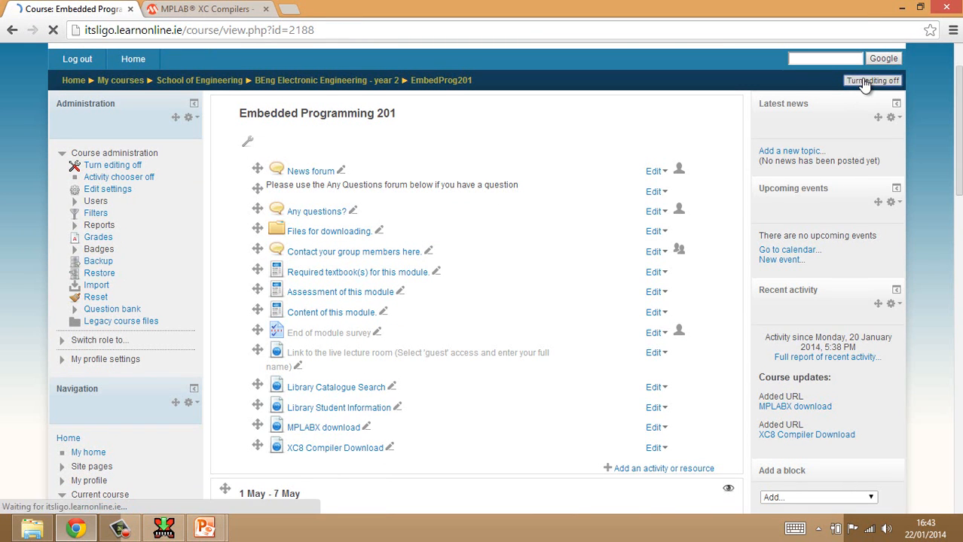
left_click(871, 81)
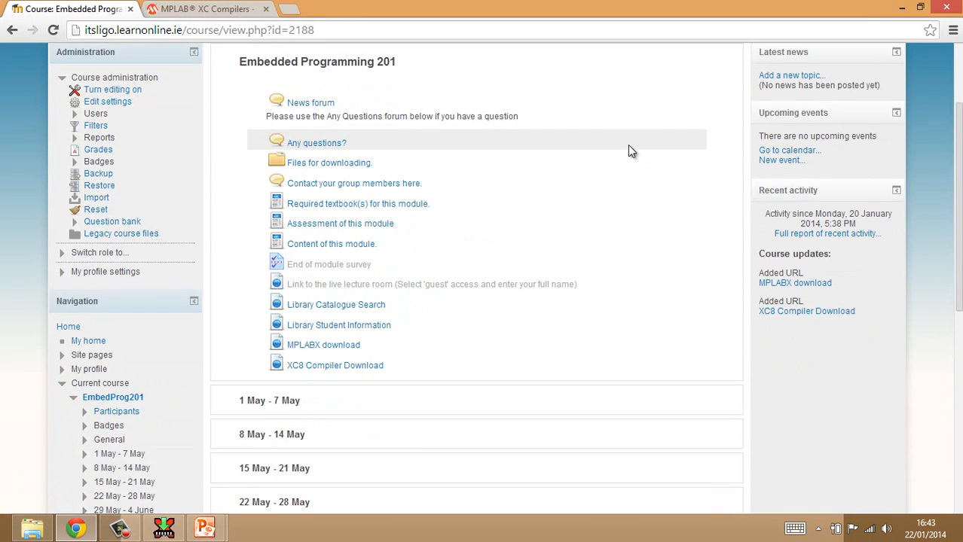
mouse_move(322, 345)
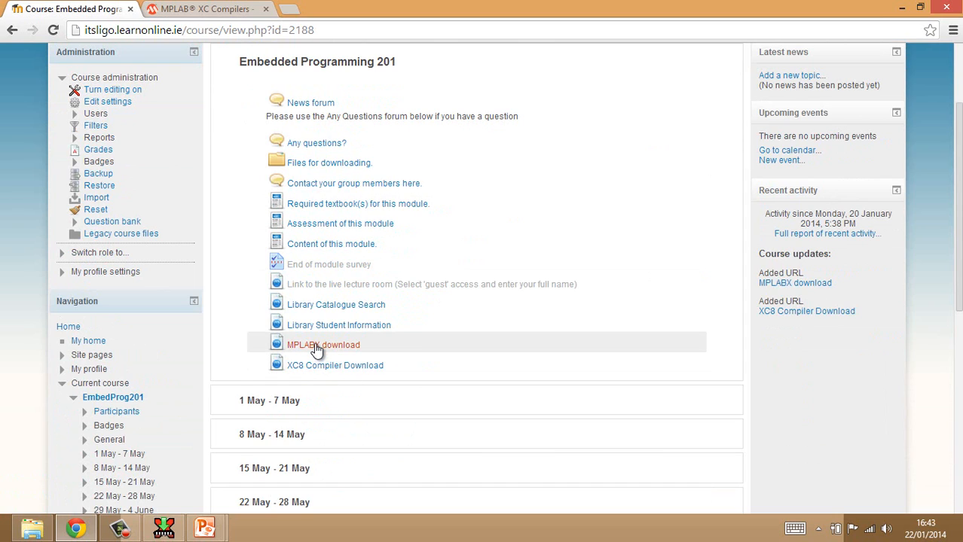
mouse_move(322, 345)
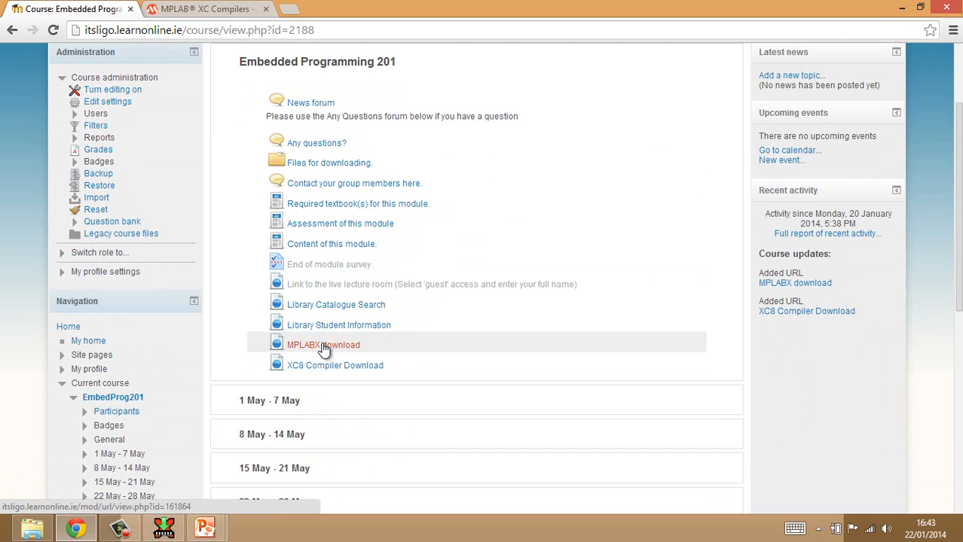
mouse_move(339, 352)
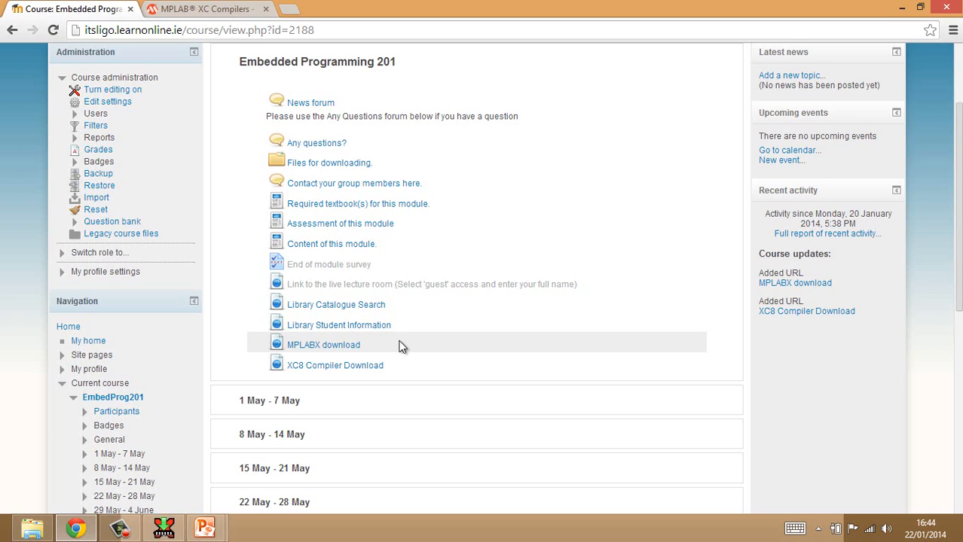
mouse_move(378, 354)
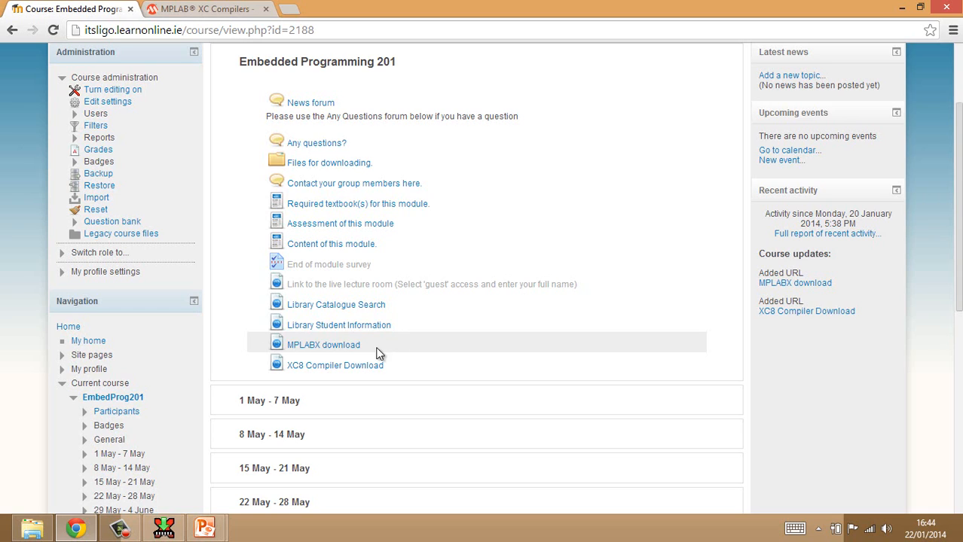
mouse_move(335, 366)
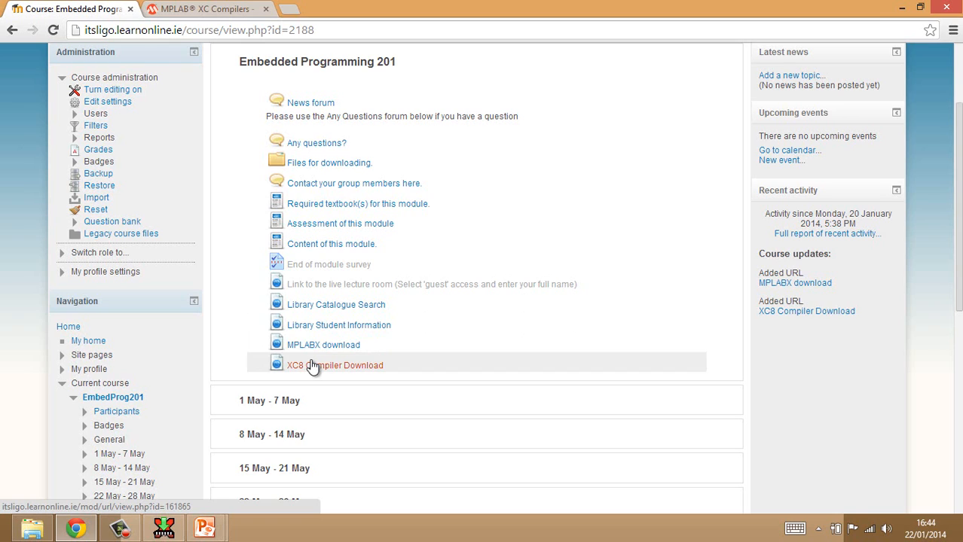
mouse_move(313, 345)
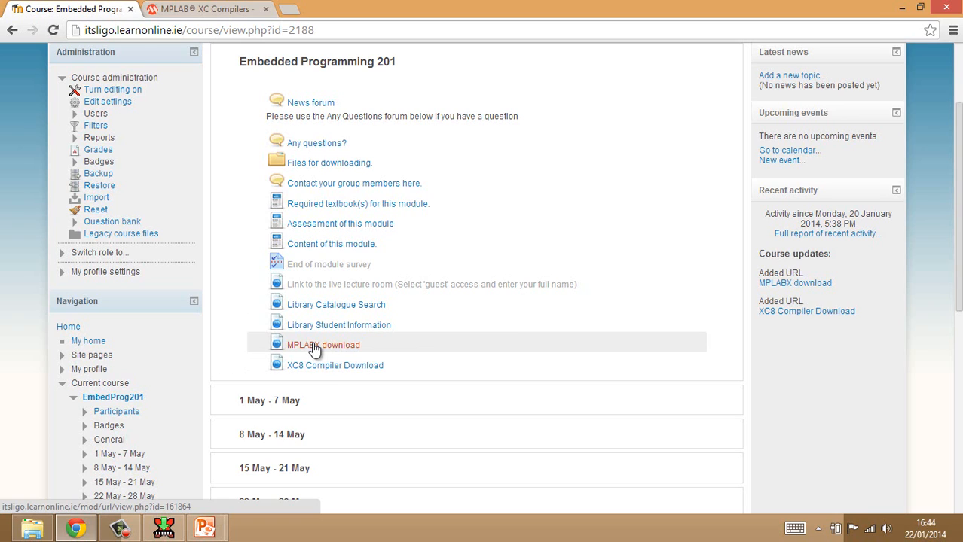
- Open the MPLABX download in a new tab, then close the extra browser tabs
right_click(322, 344)
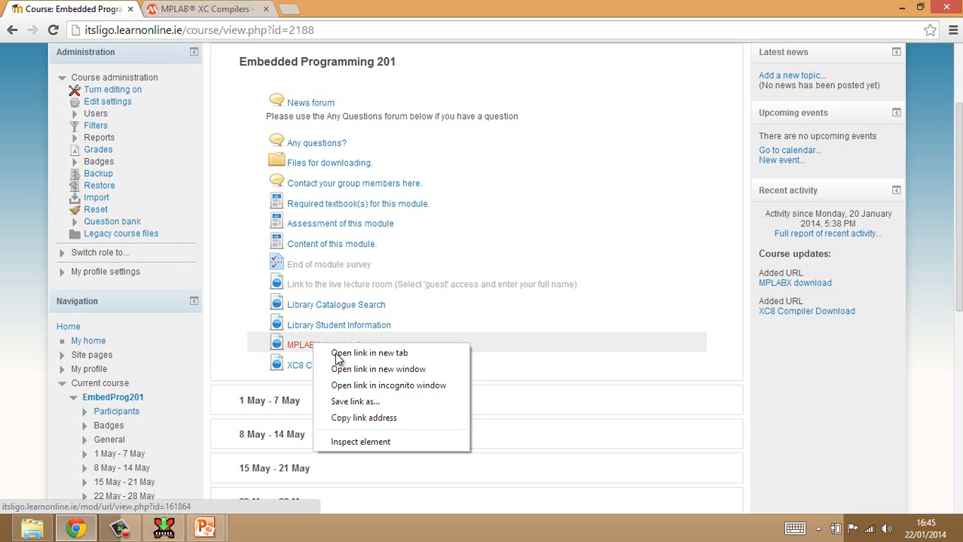
left_click(369, 353)
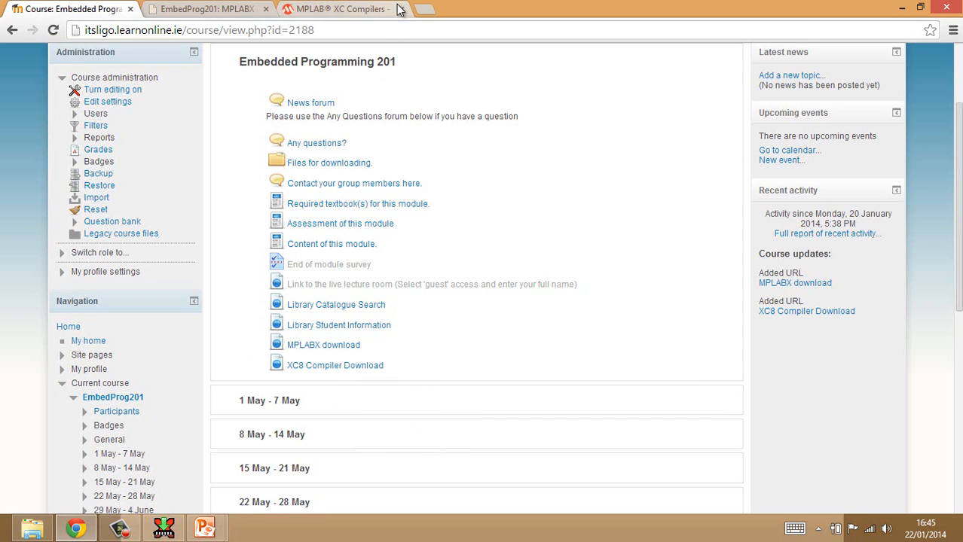
left_click(389, 9)
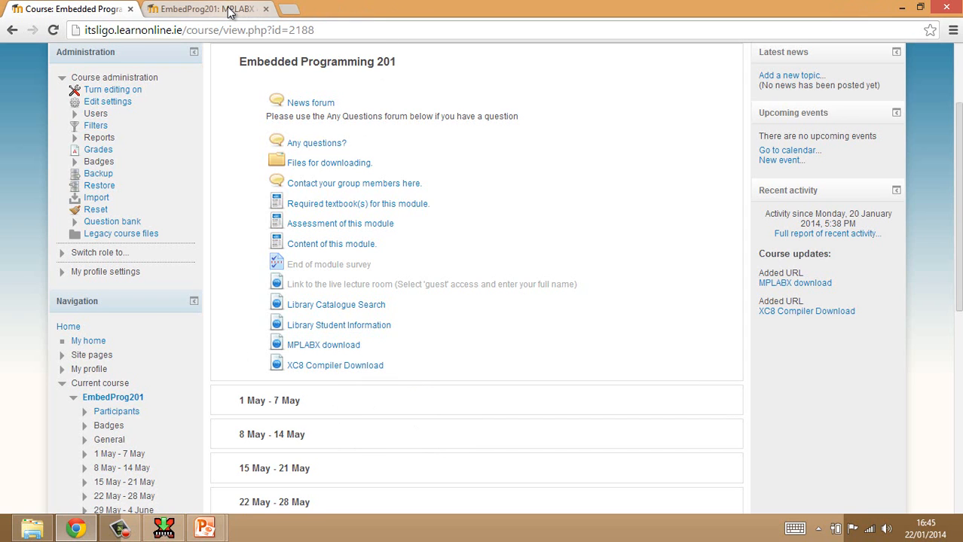
left_click(204, 9)
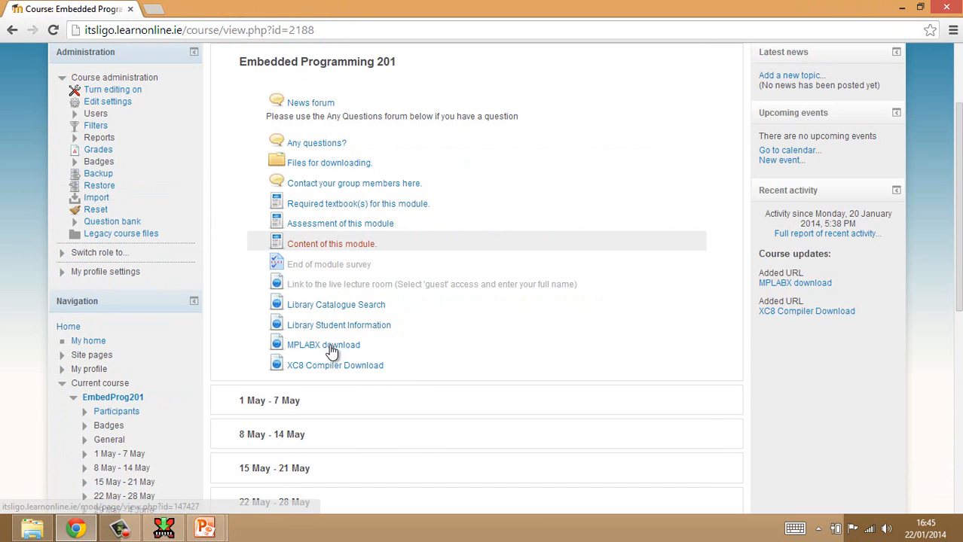
- Open the MPLABX download resource and follow its microchip.com link
left_click(322, 345)
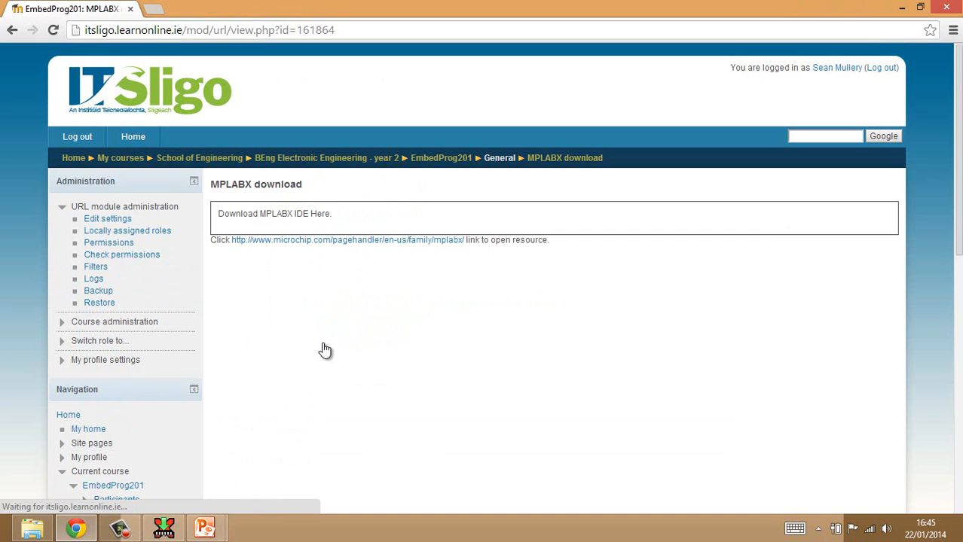
mouse_move(318, 244)
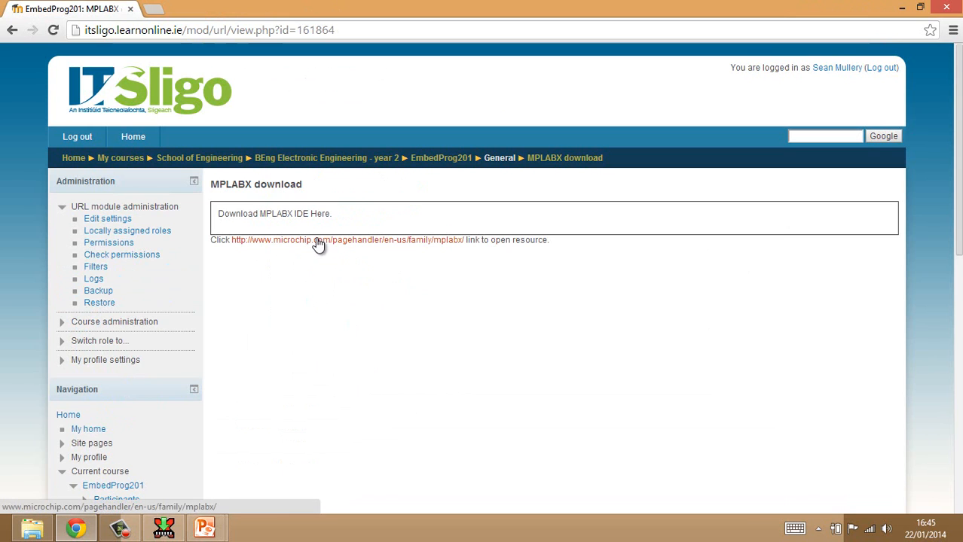
left_click(347, 239)
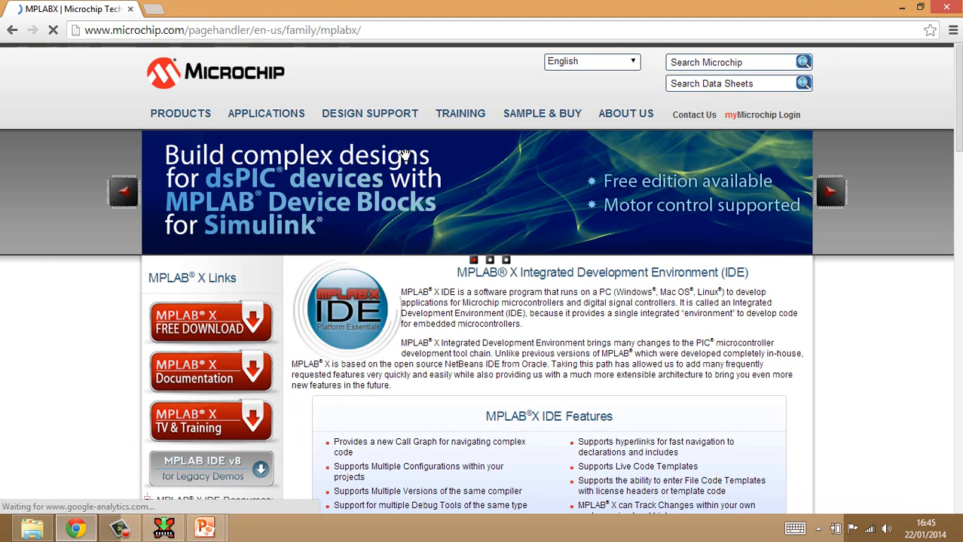
mouse_move(404, 153)
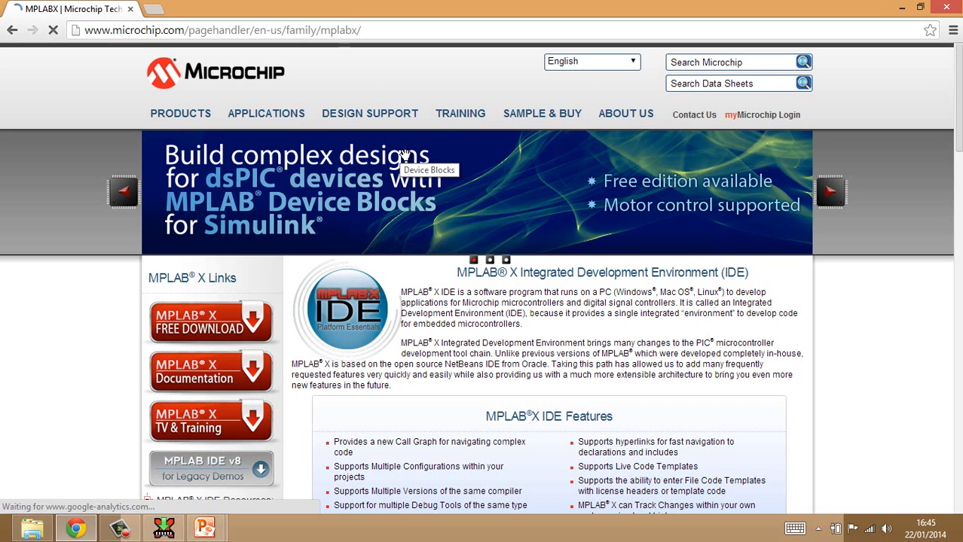
- Show the MPLAB X Free Download listing on Microchip's MPLAB X page
scroll("down", 3)
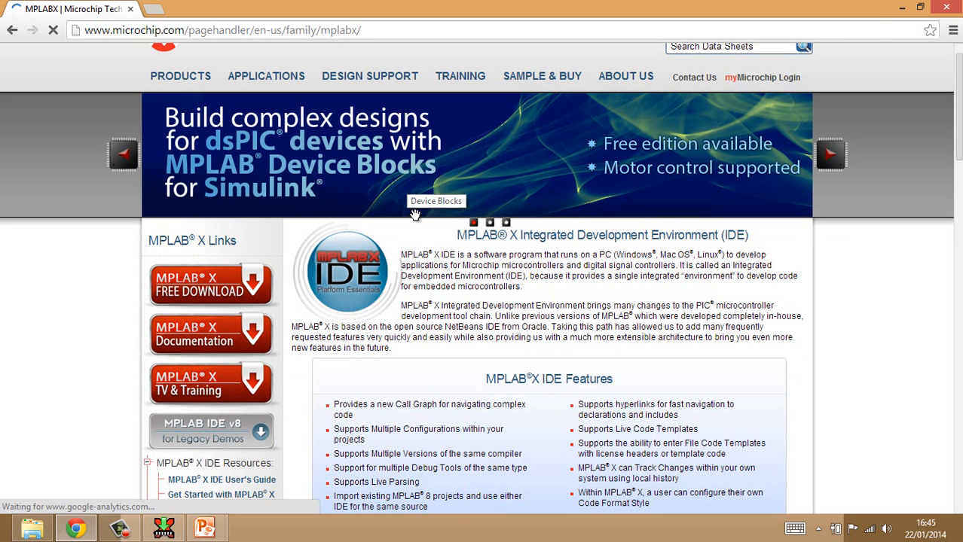
scroll("down", 3)
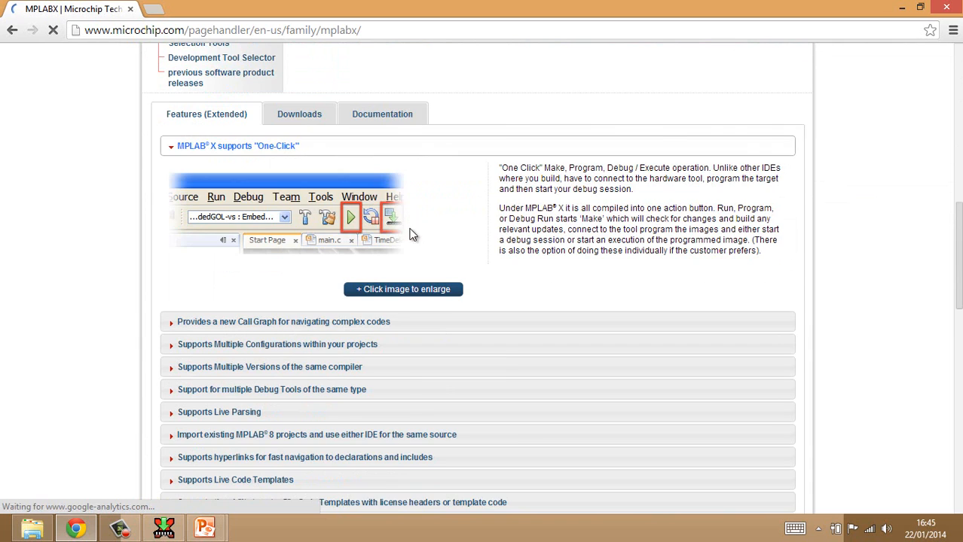
scroll("down", 3)
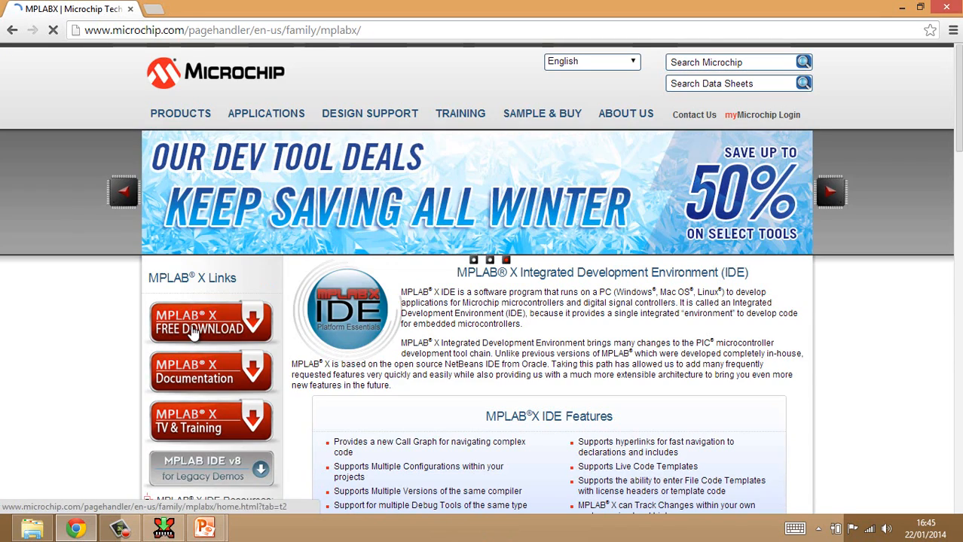
left_click(211, 322)
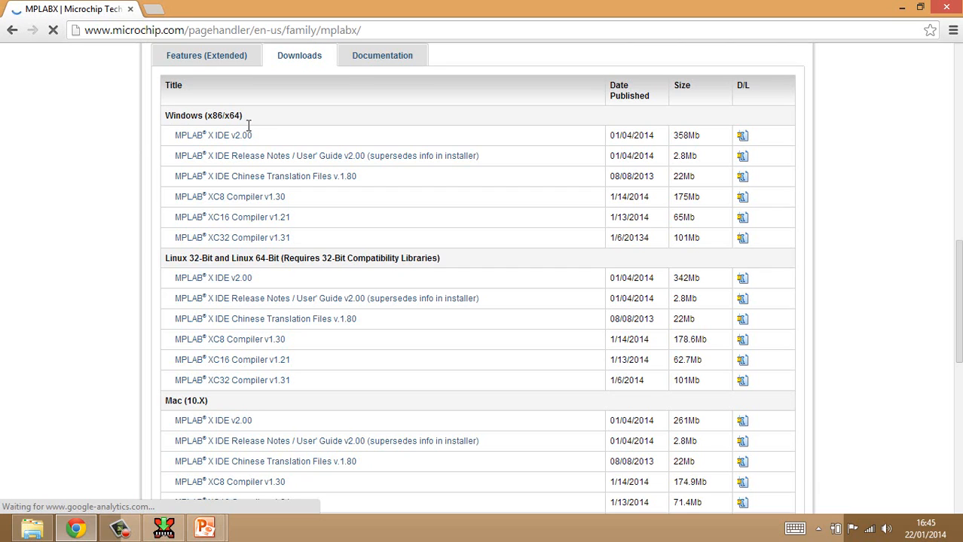
mouse_move(172, 344)
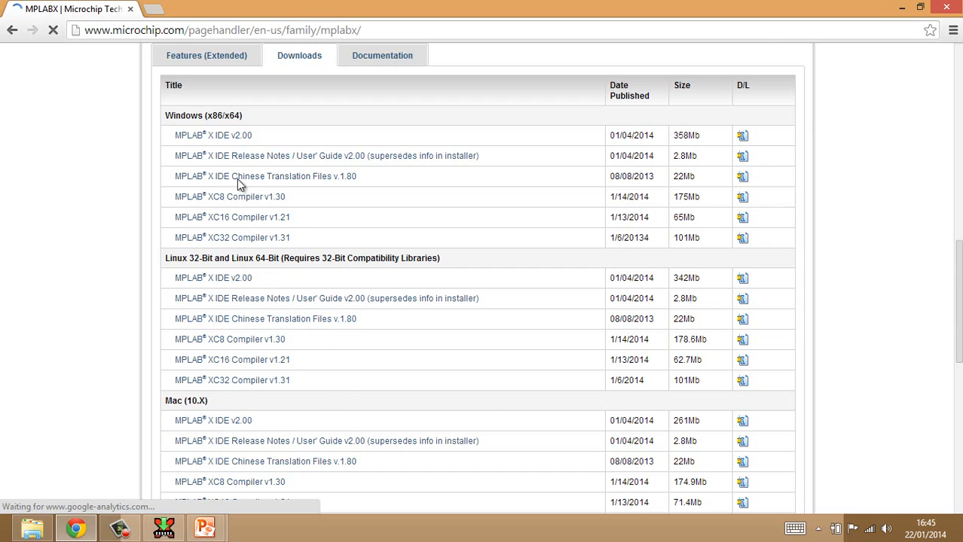
mouse_move(471, 176)
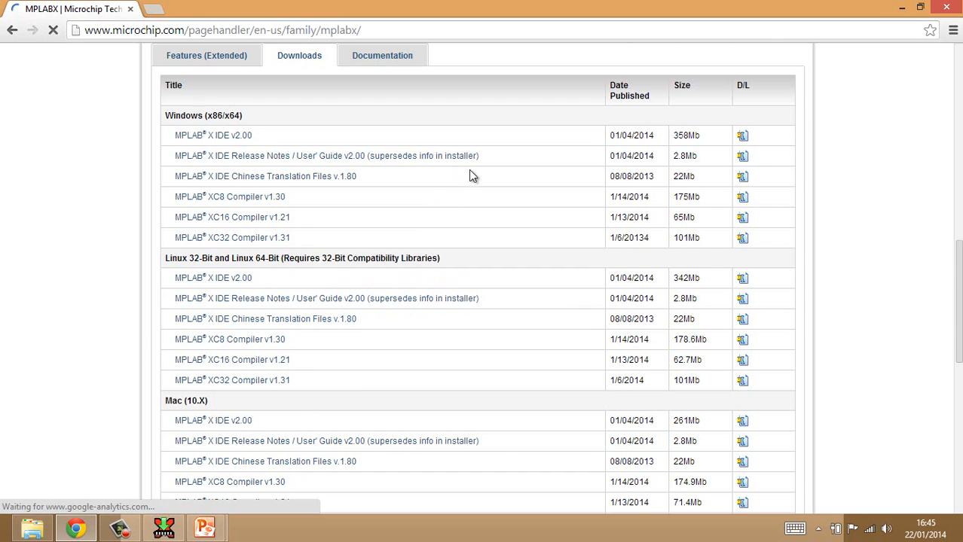
- Start downloading the Windows (x86/x64) MPLAB X IDE v2.00 installer
scroll("down", 3)
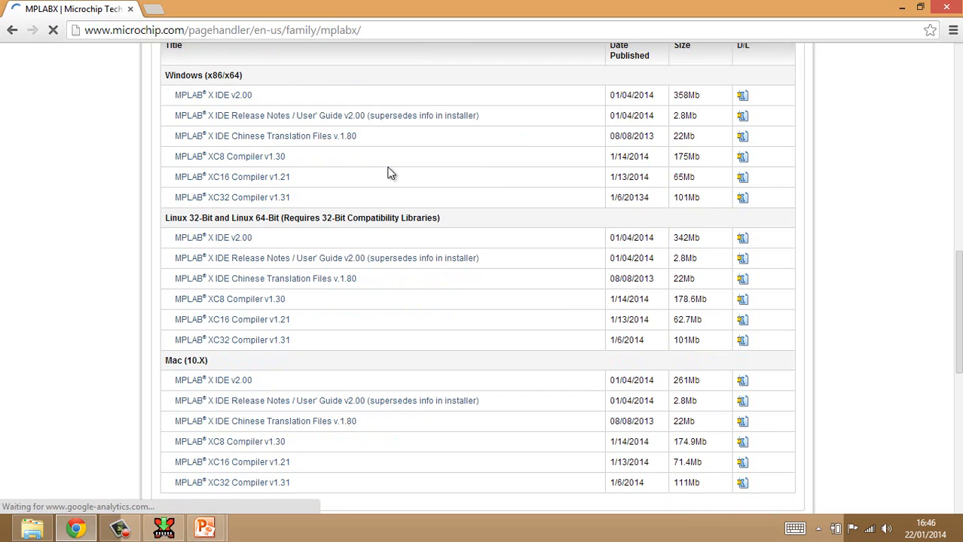
mouse_move(342, 143)
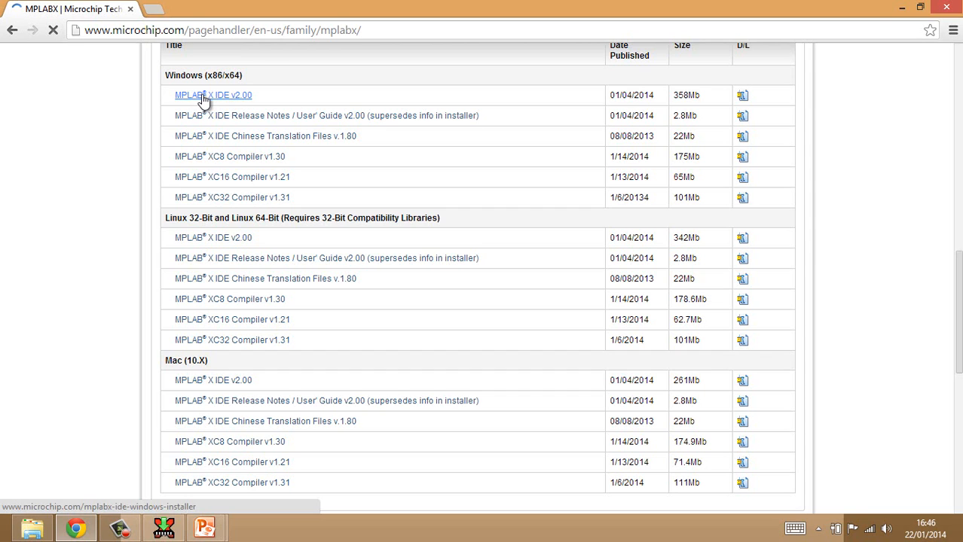
left_click(214, 95)
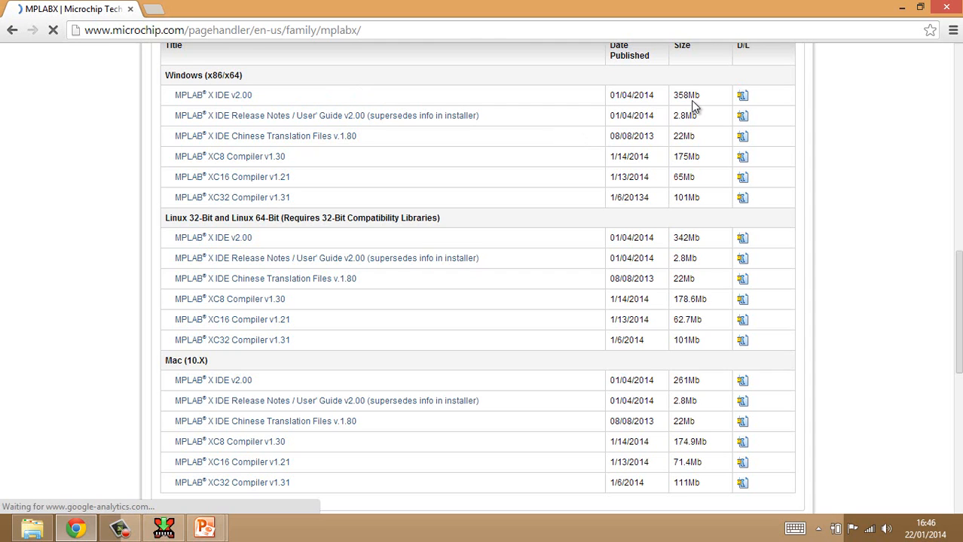
mouse_move(687, 105)
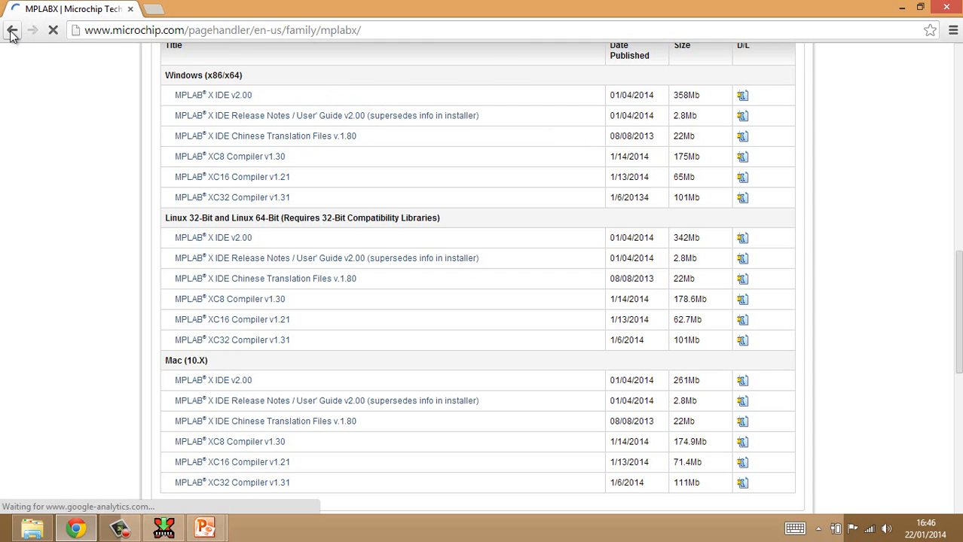
- Go back to the course, open XC8 Compiler Download and follow its microchip.com link
left_click(12, 30)
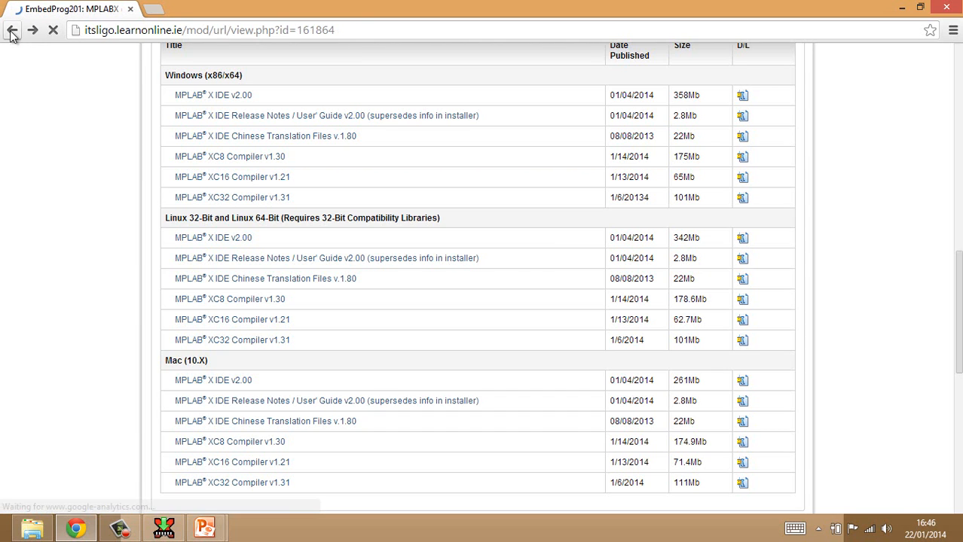
left_click(12, 30)
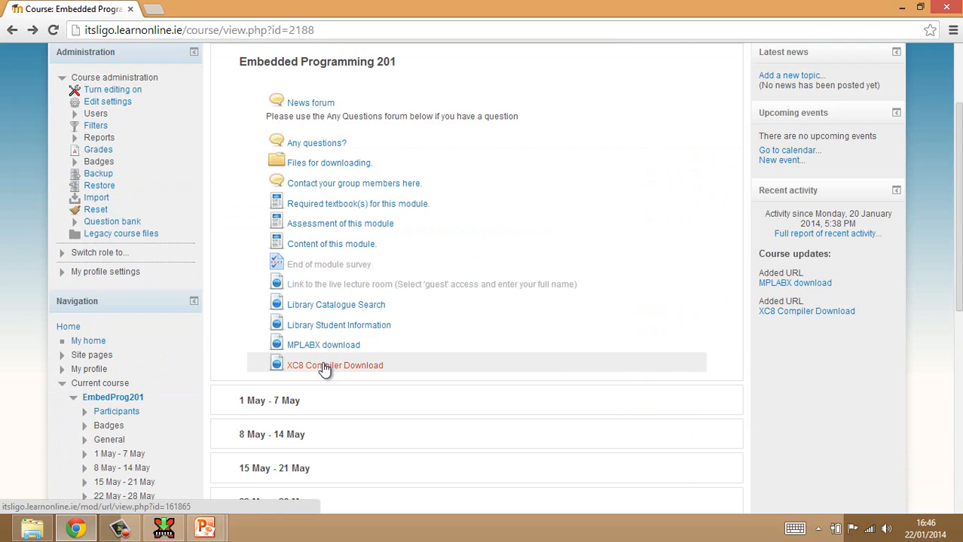
left_click(334, 367)
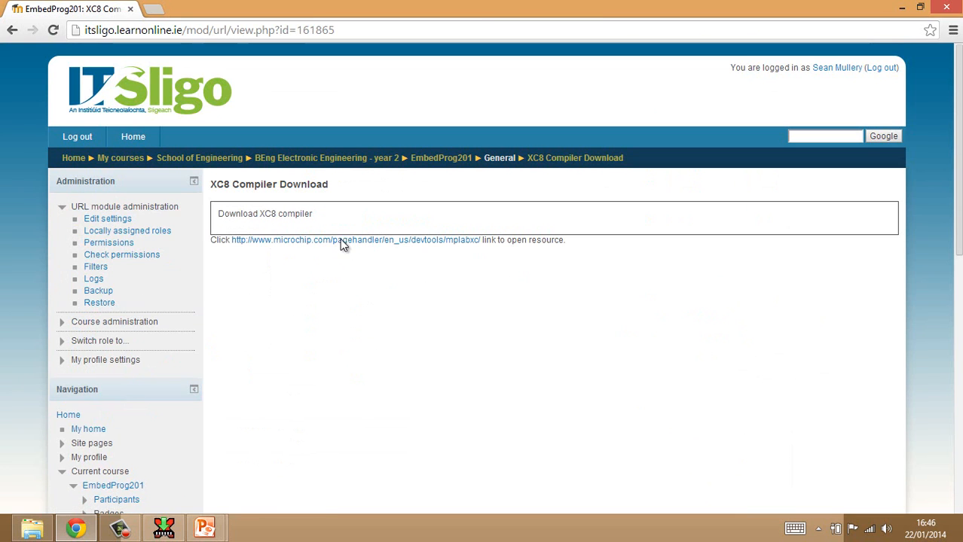
left_click(354, 240)
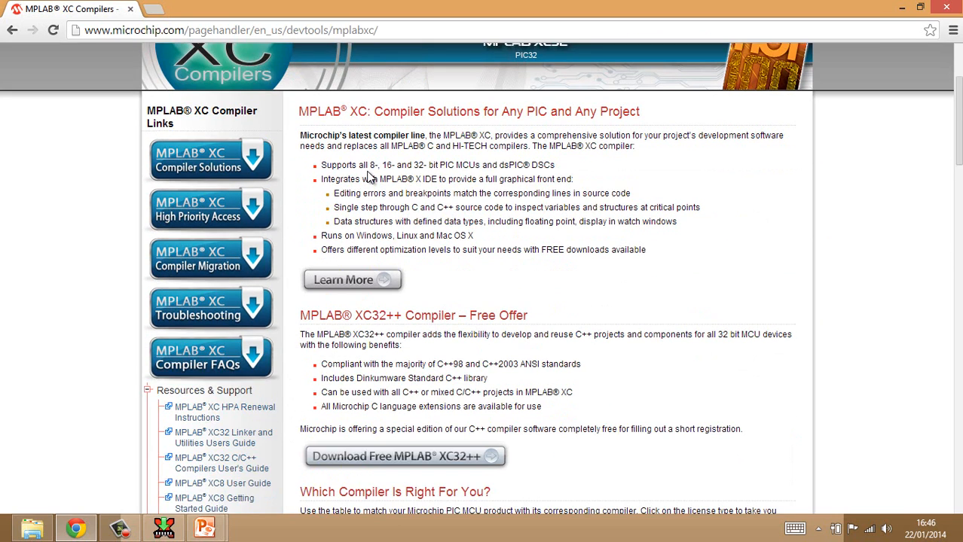
- Start downloading the XC8 Windows installer xc8-v1.30-win.exe and check the download's options
scroll("down", 3)
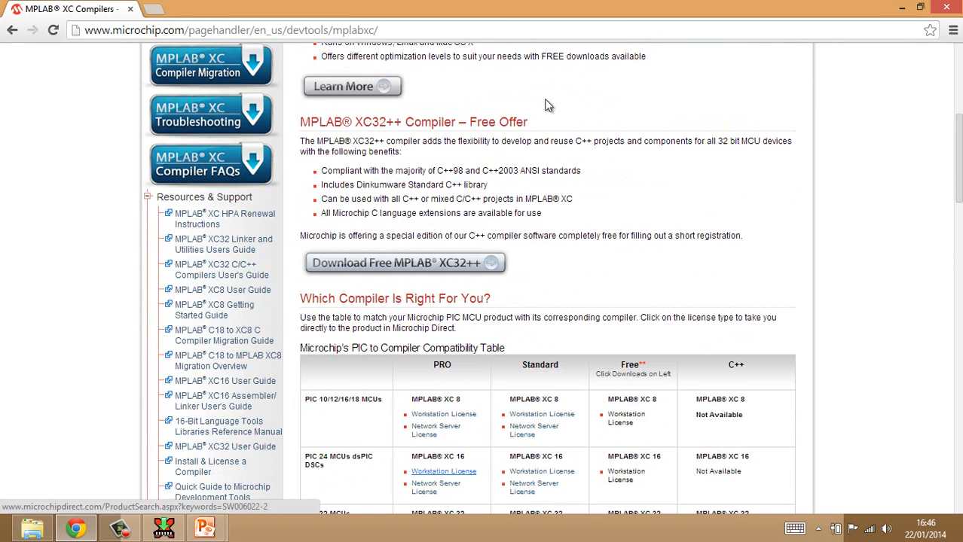
scroll("down", 3)
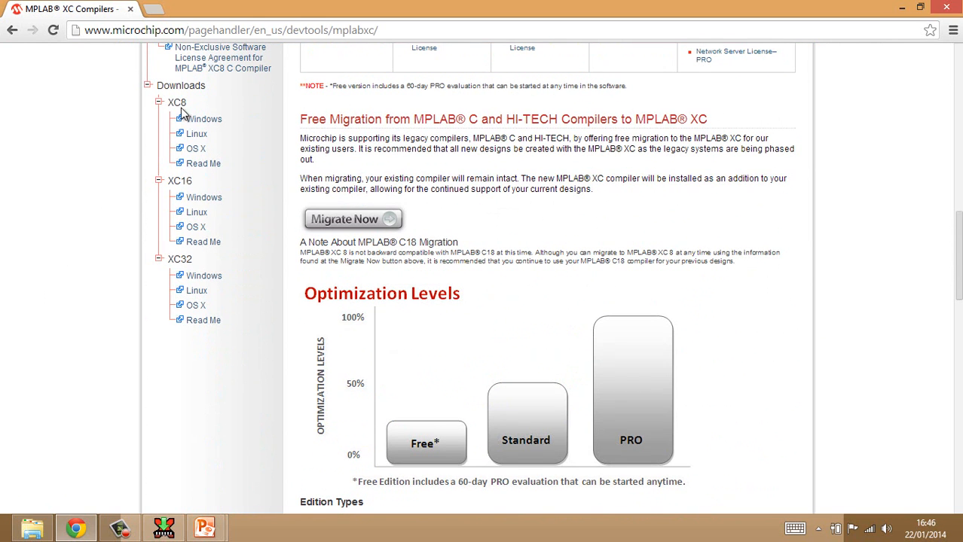
mouse_move(204, 119)
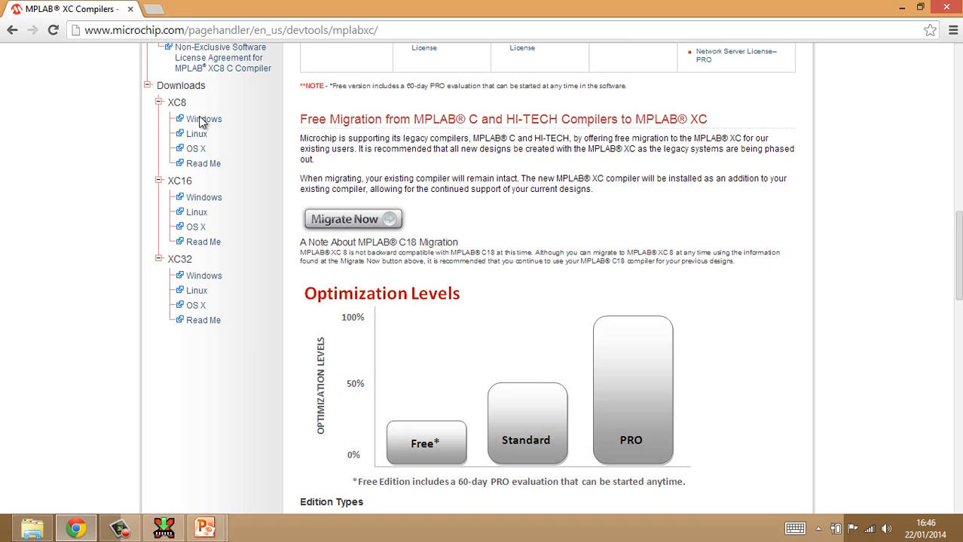
mouse_move(195, 149)
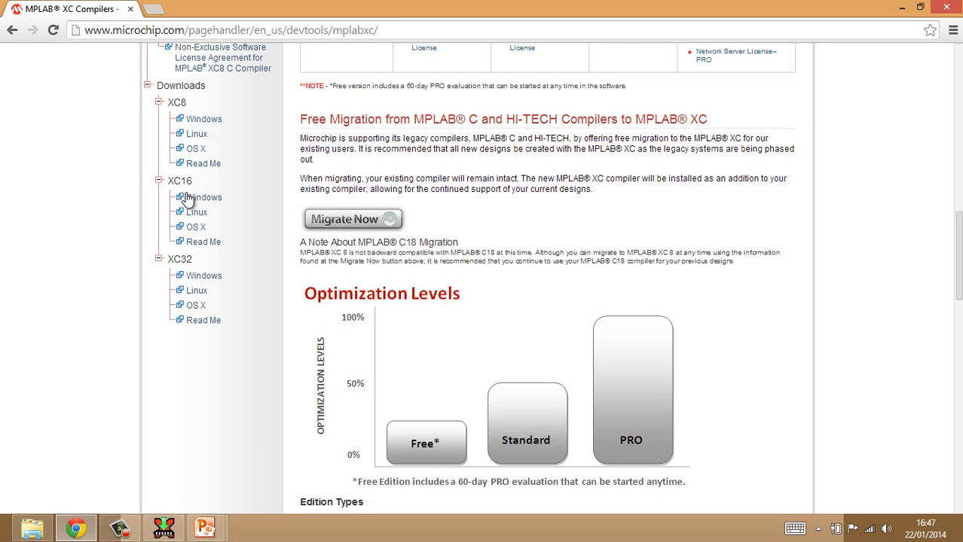
mouse_move(184, 262)
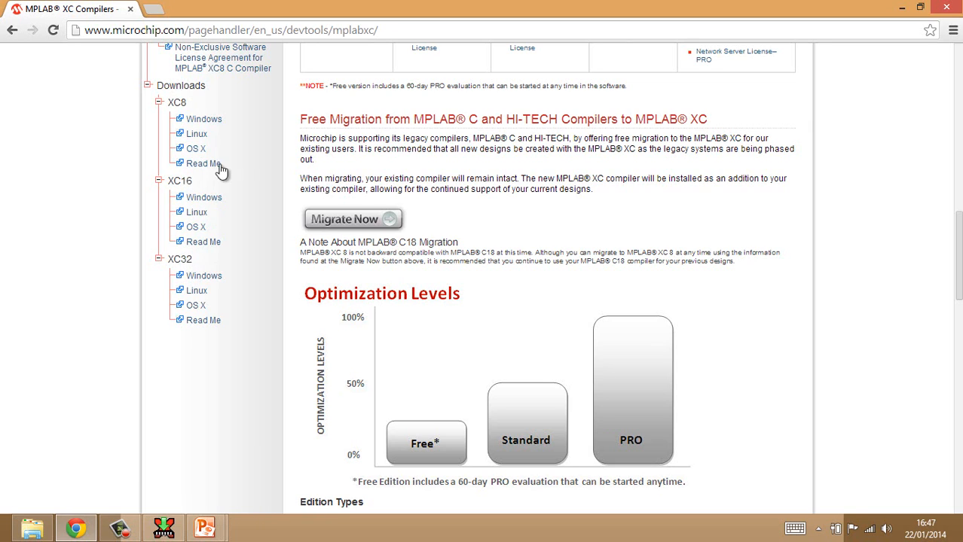
mouse_move(205, 119)
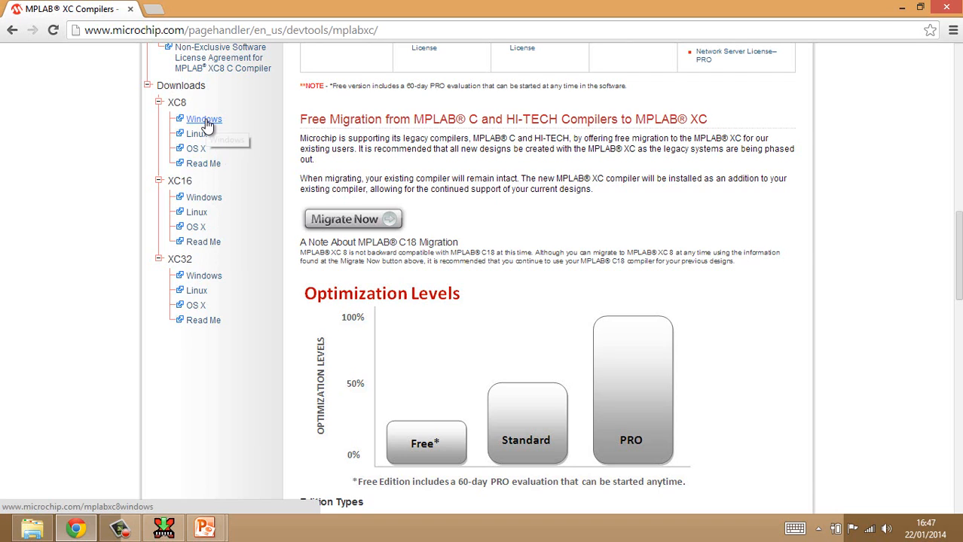
mouse_move(205, 119)
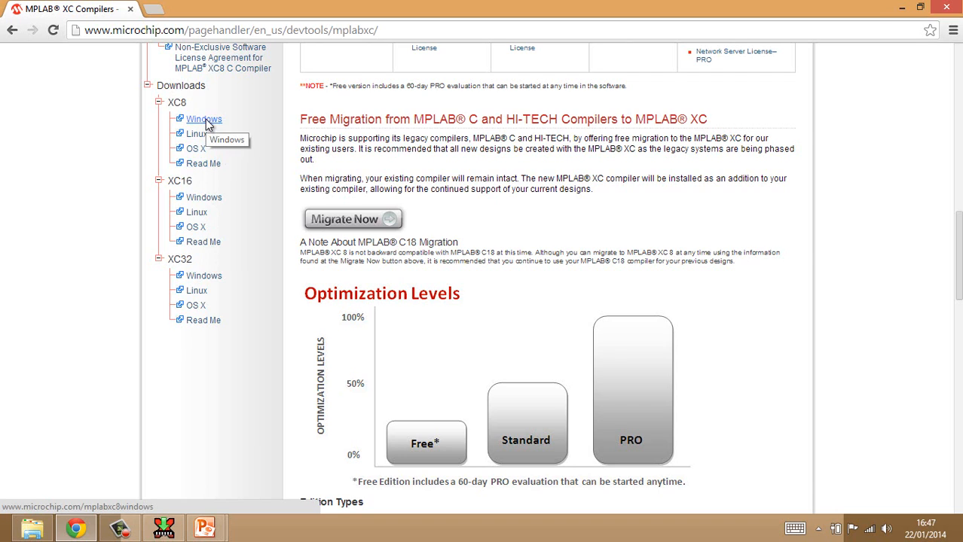
left_click(204, 119)
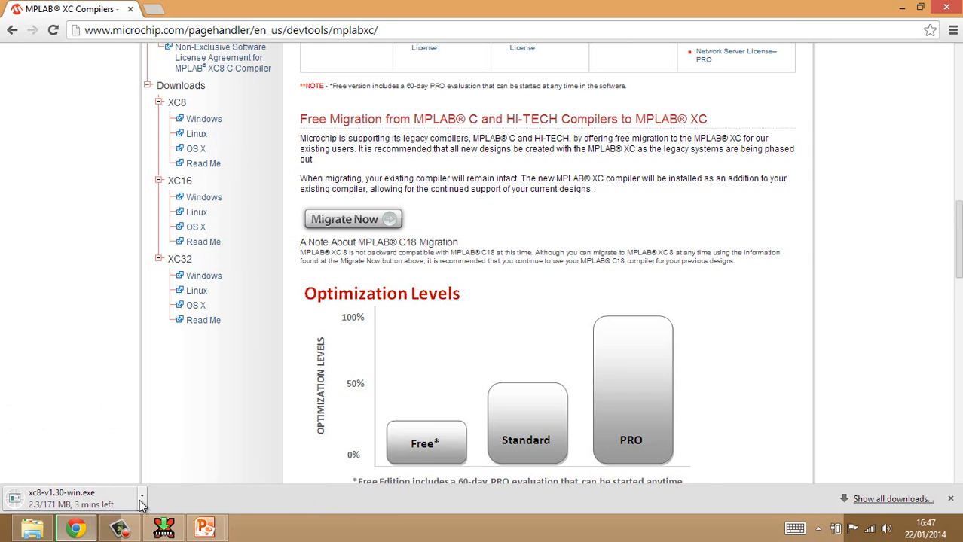
left_click(141, 496)
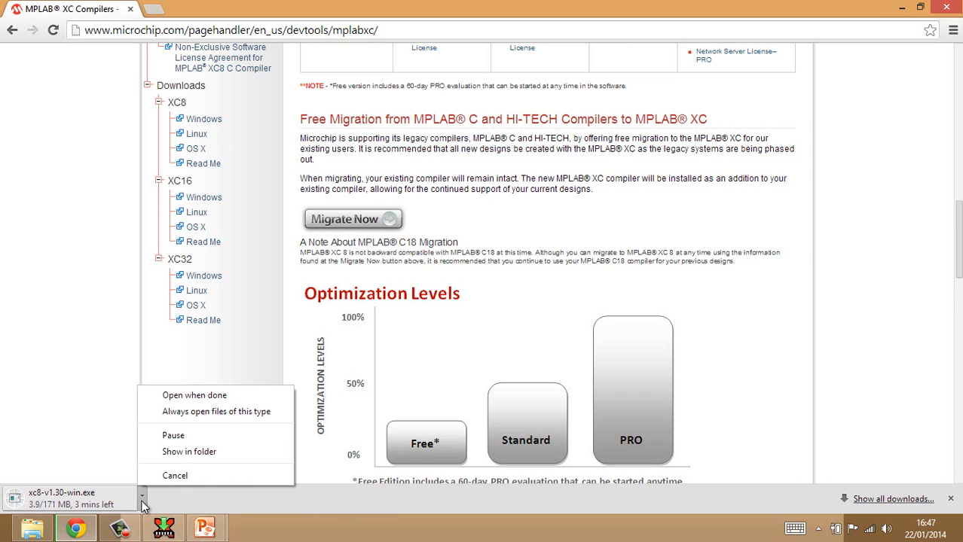
left_click(175, 476)
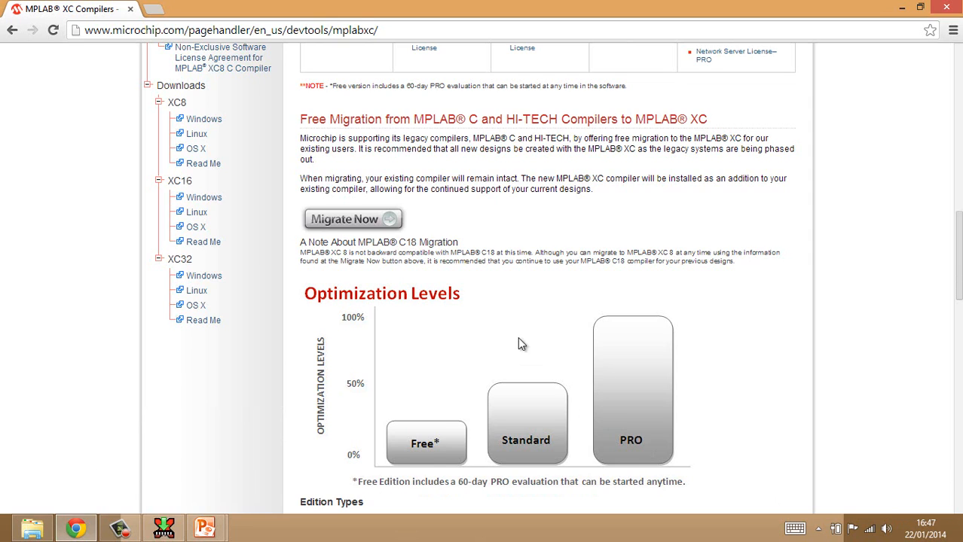
mouse_move(523, 325)
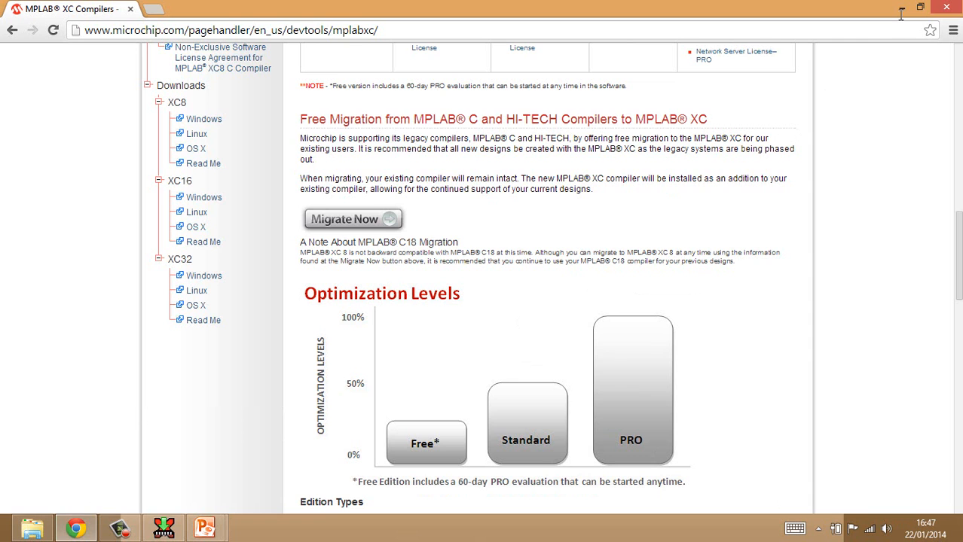
mouse_move(901, 9)
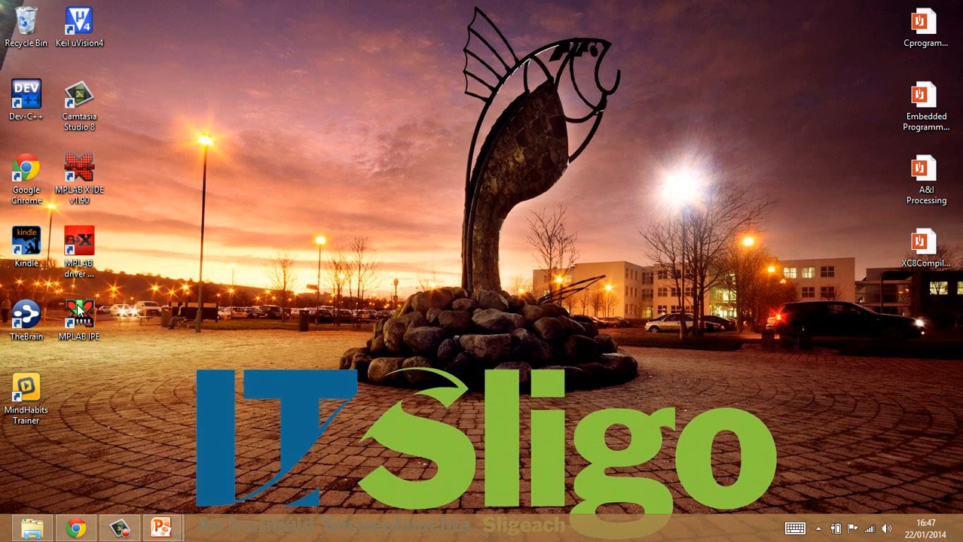
mouse_move(85, 173)
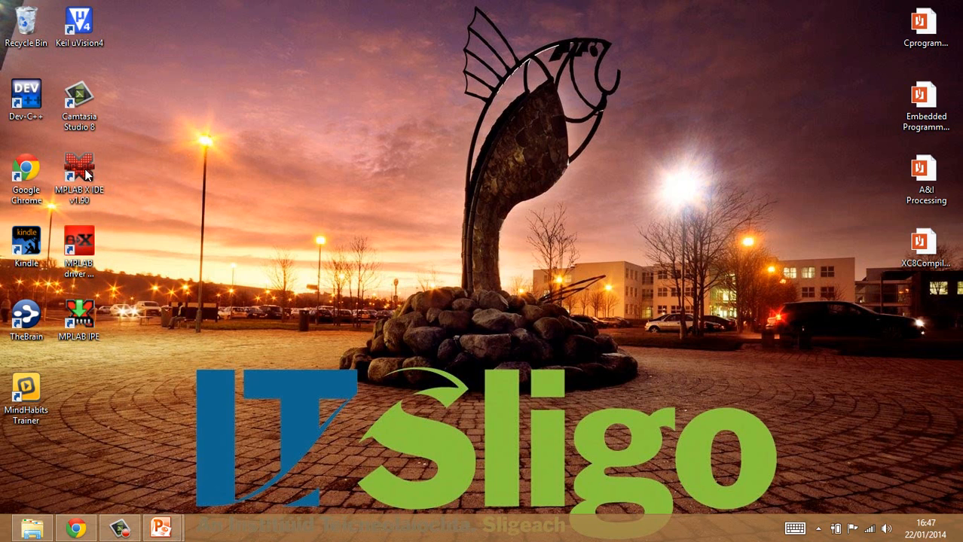
- Launch MPLAB X IDE v1.90 from its desktop shortcut
left_click(80, 169)
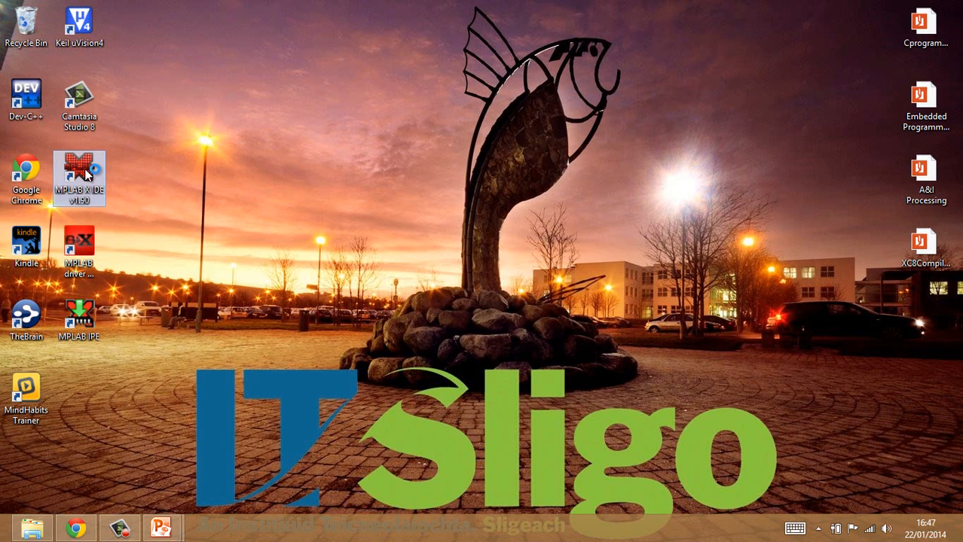
double_click(80, 177)
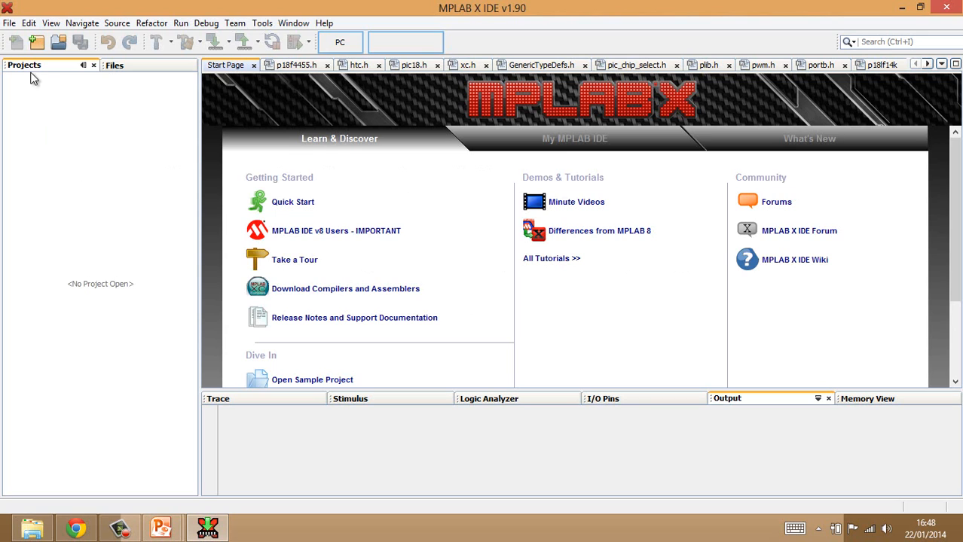
mouse_move(9, 22)
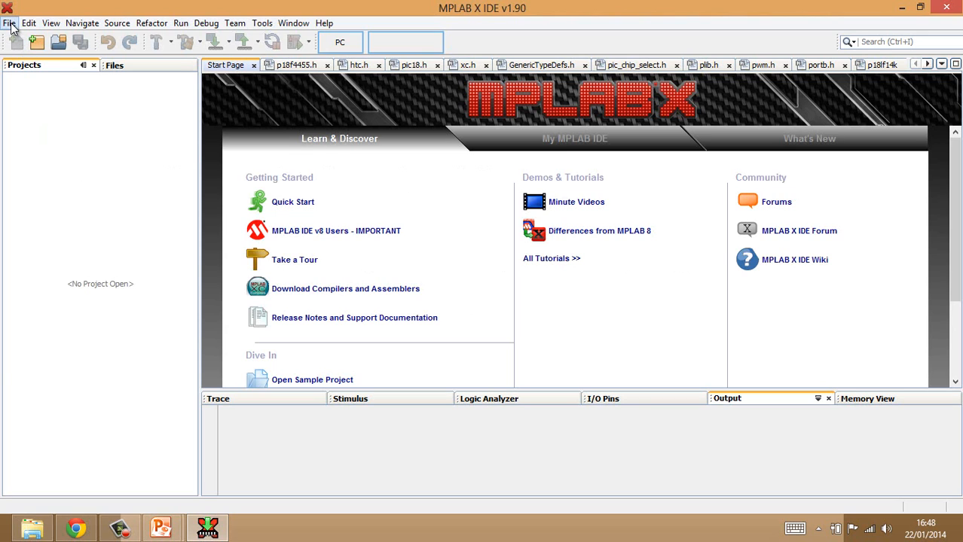
- Glance at the File menu, then start Create New Project from the Start Page
left_click(9, 23)
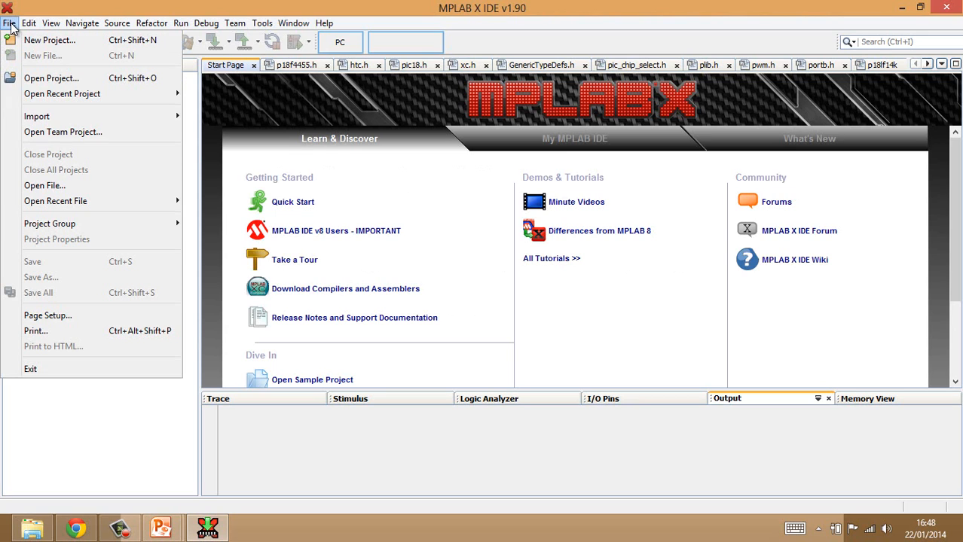
mouse_move(51, 39)
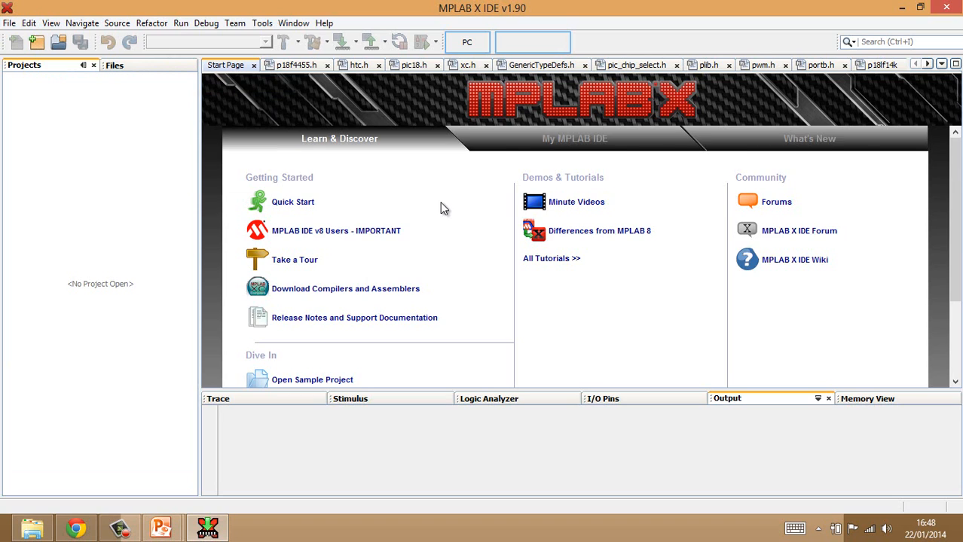
scroll("down", 3)
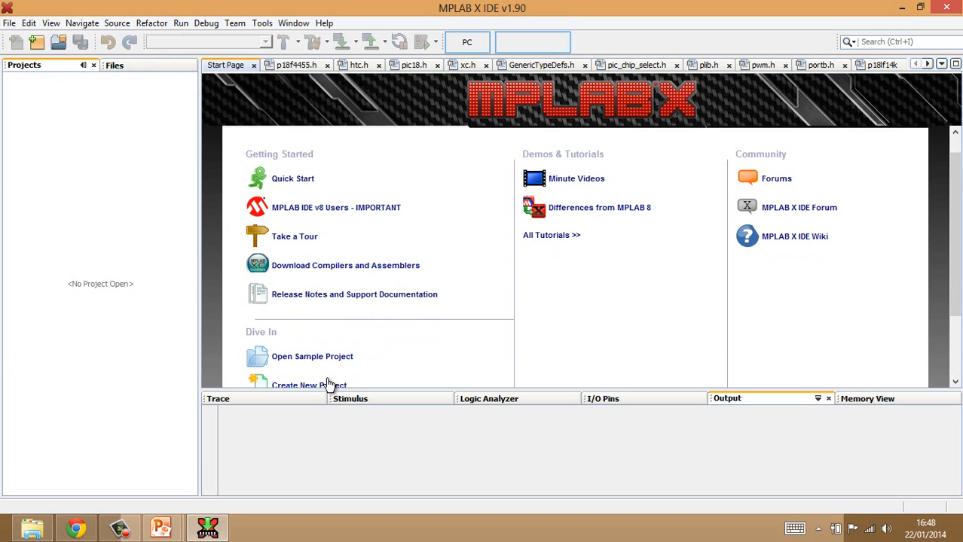
left_click(308, 385)
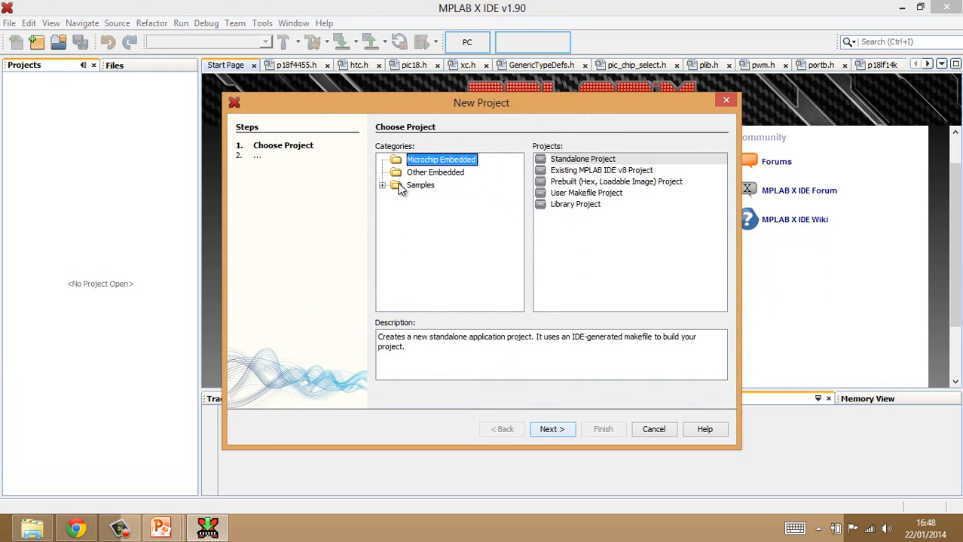
- Choose the Microchip Embedded PIC16 C Template sample and continue to the naming step
left_click(383, 185)
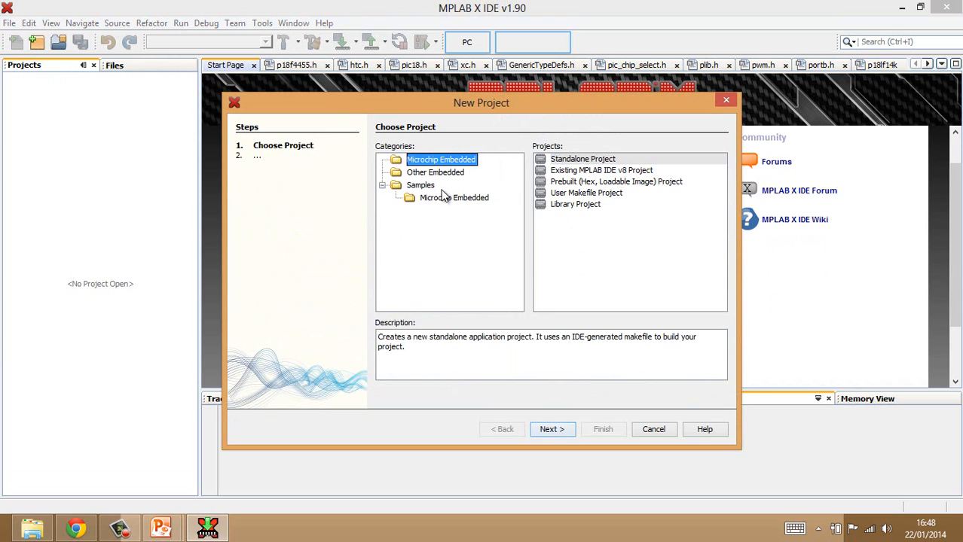
left_click(453, 197)
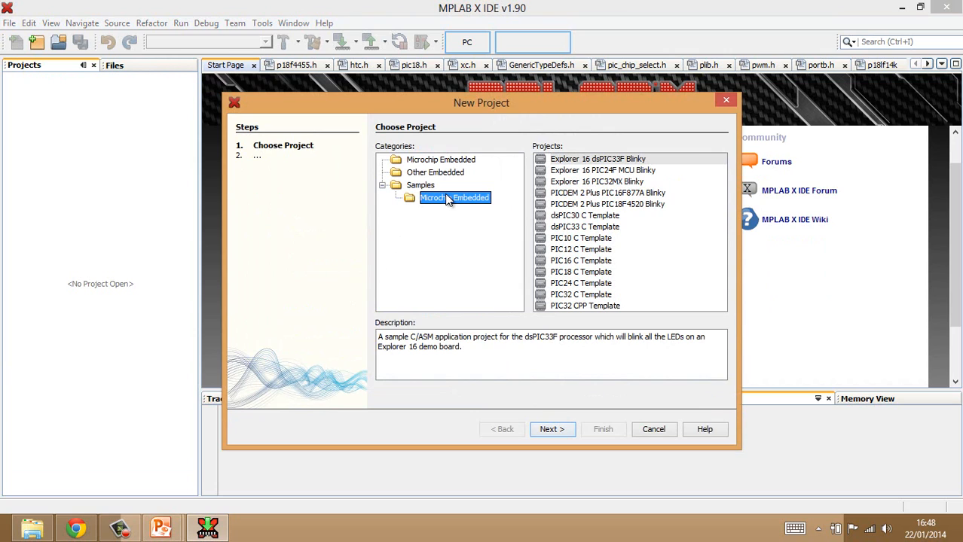
mouse_move(580, 268)
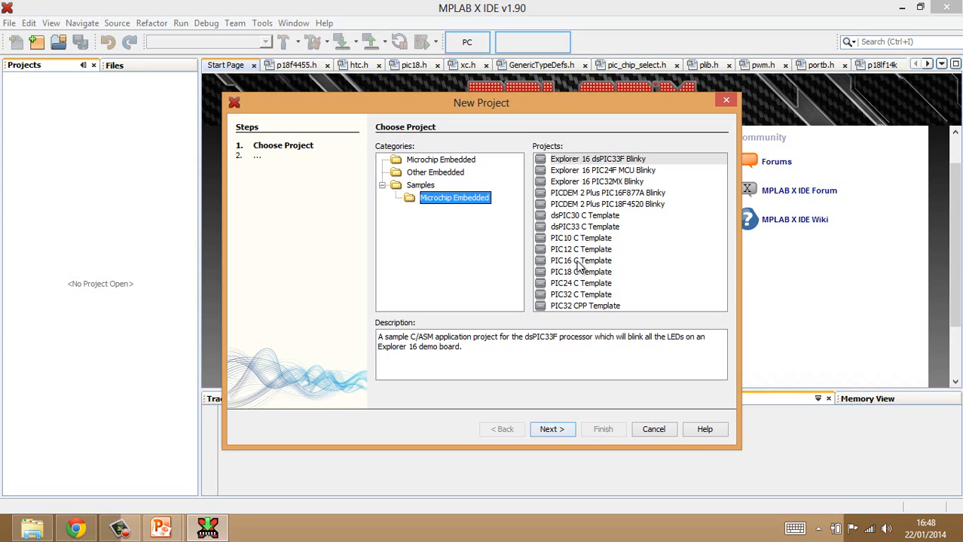
left_click(581, 259)
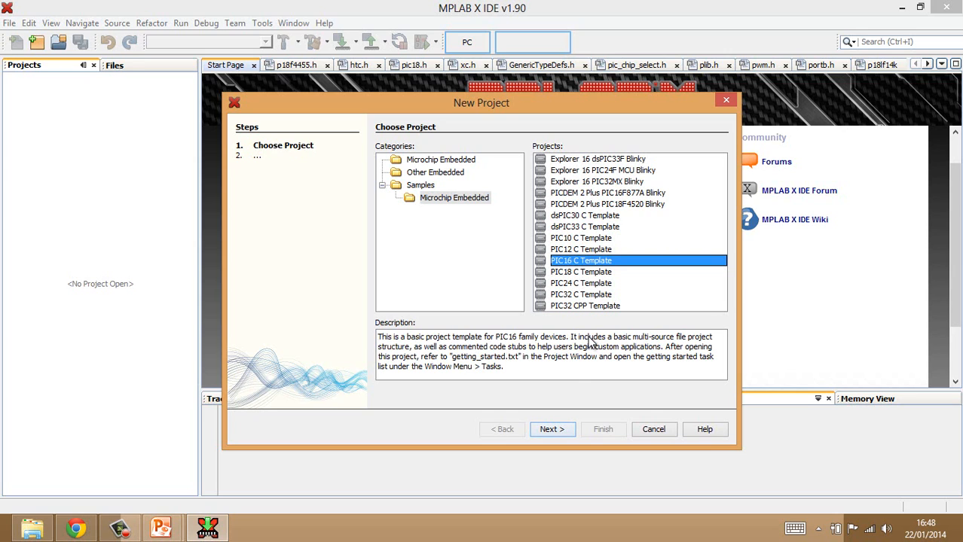
mouse_move(570, 430)
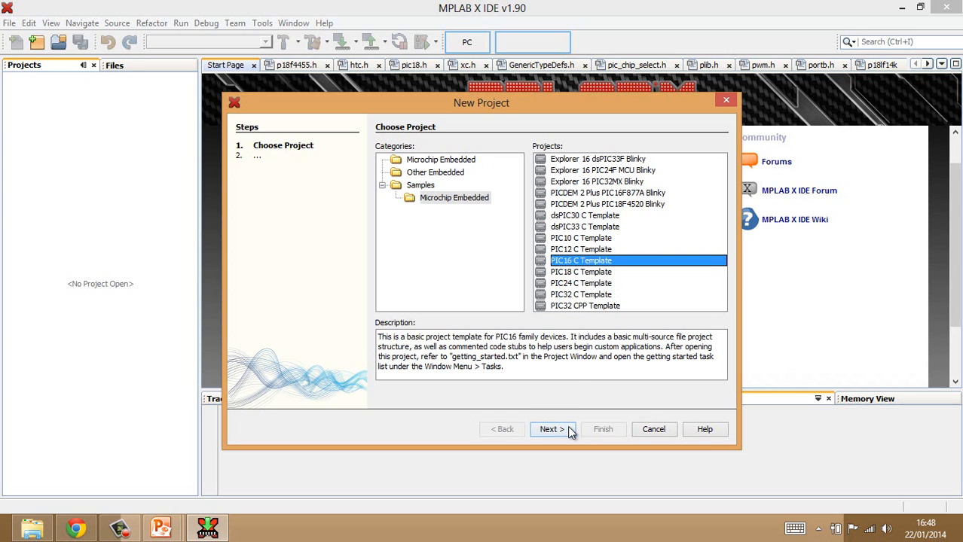
mouse_move(580, 374)
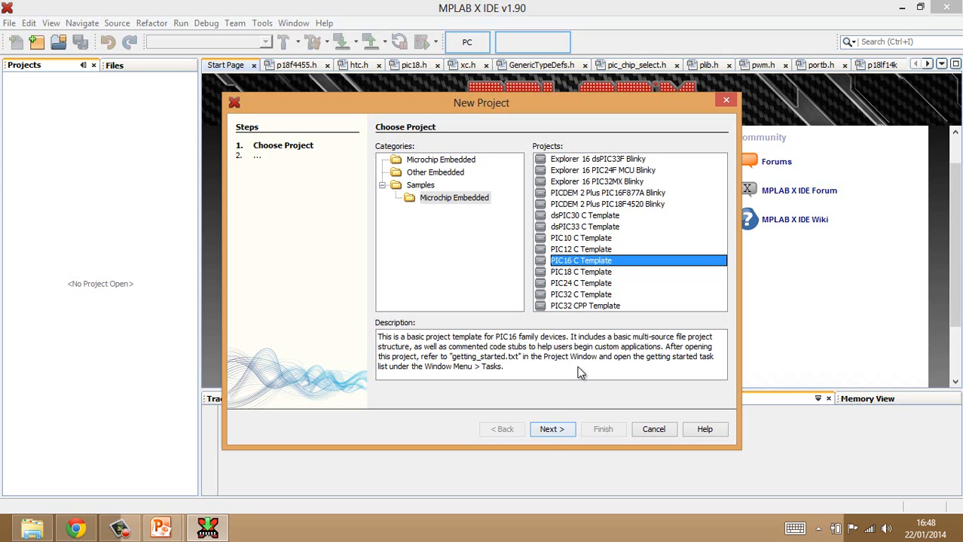
left_click(552, 429)
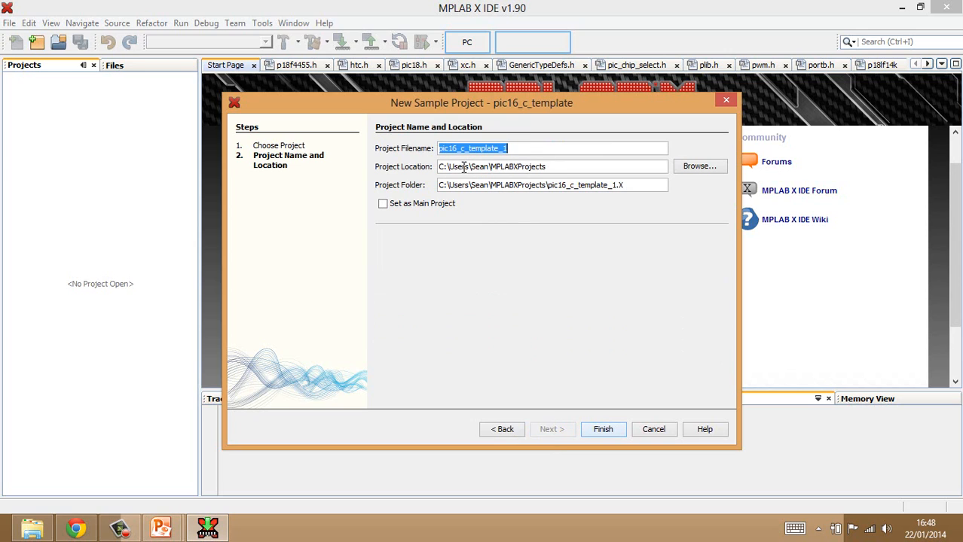
mouse_move(450, 166)
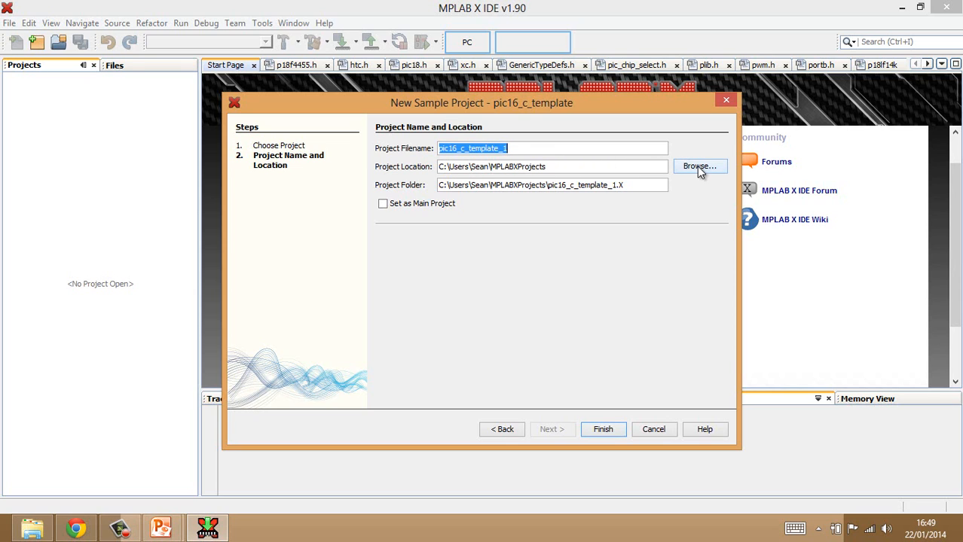
- Browse for the project location, going up to Computer and into the Data (D:) drive
left_click(697, 166)
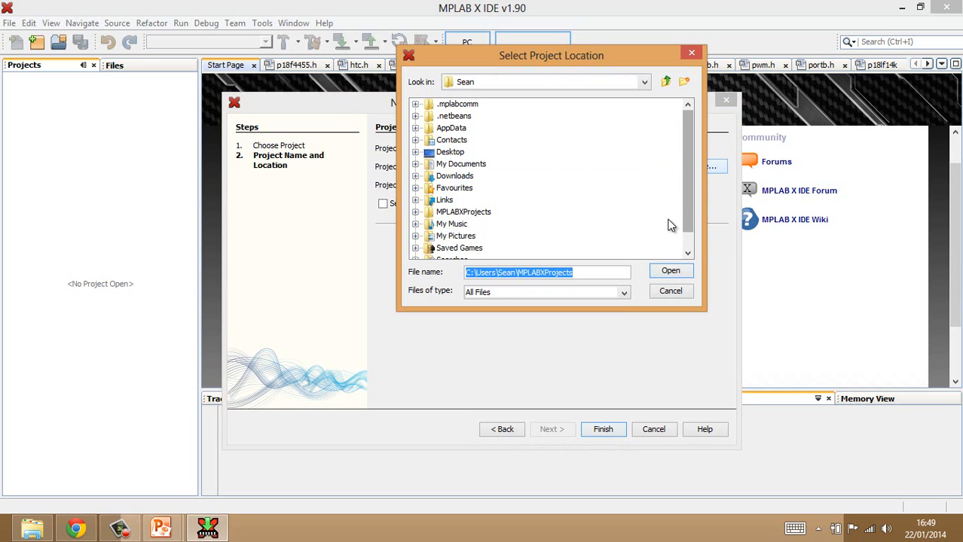
scroll("down", 3)
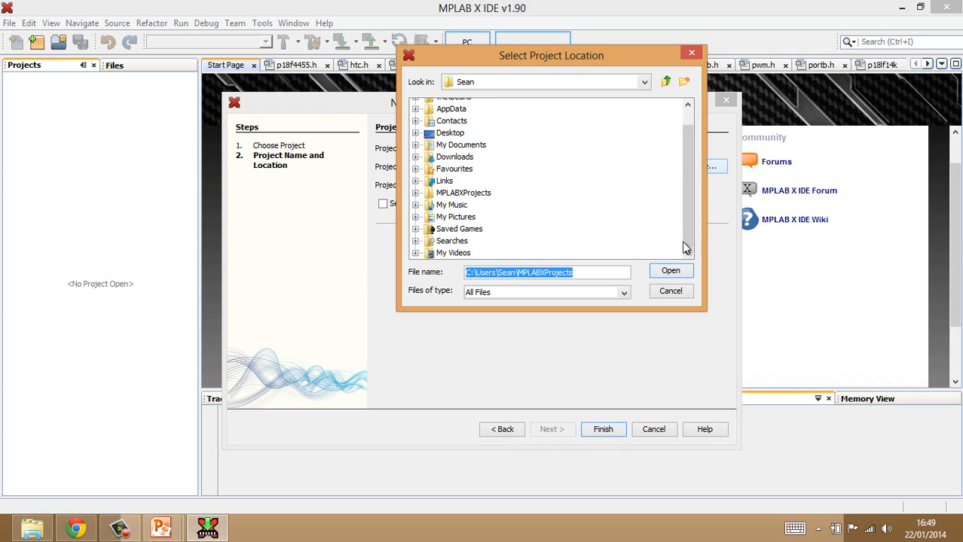
left_click(643, 81)
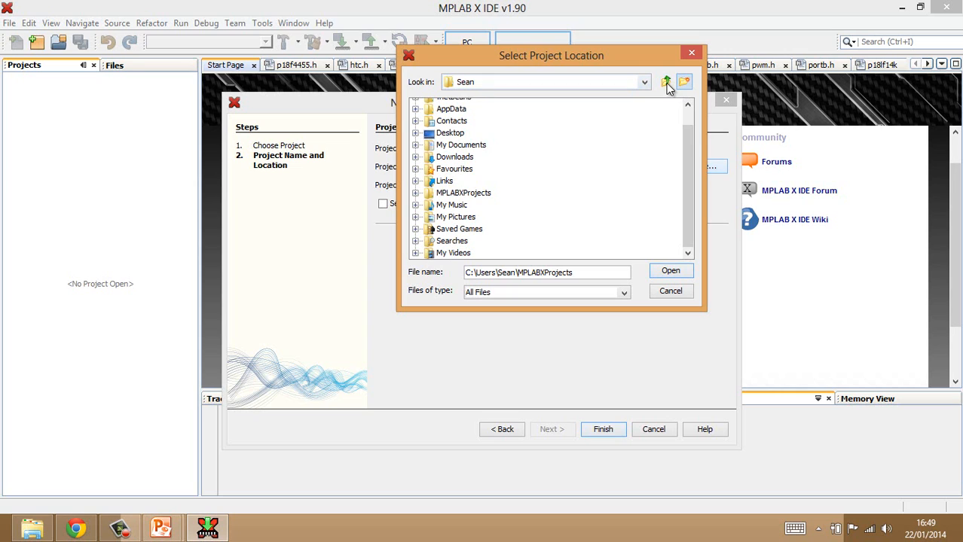
left_click(666, 82)
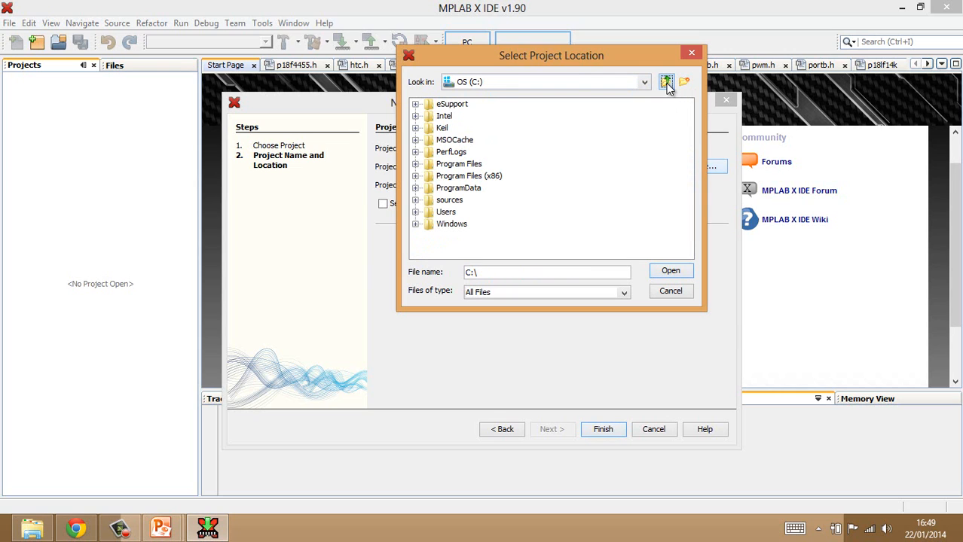
left_click(666, 81)
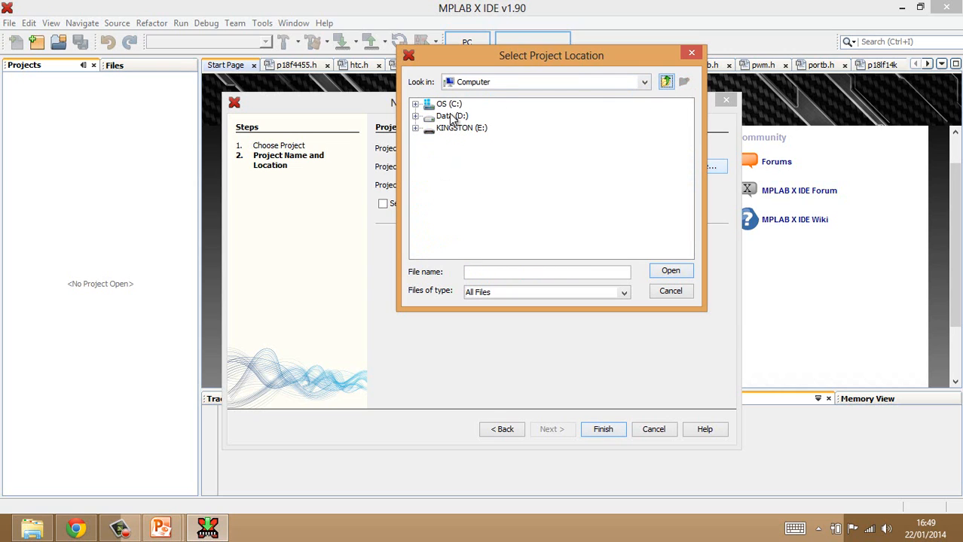
double_click(452, 115)
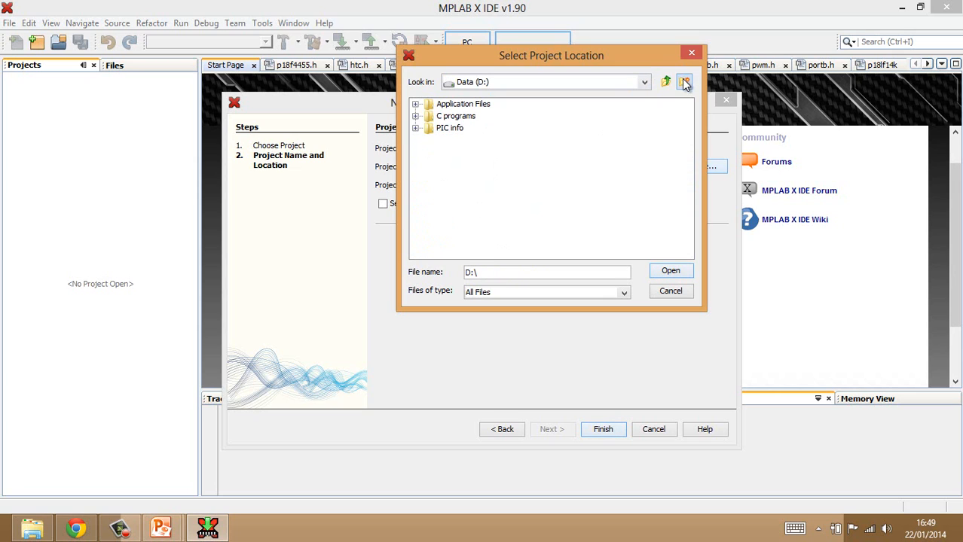
- Create a folder named MPLABX Projects on D: and accept it as the project location
left_click(684, 81)
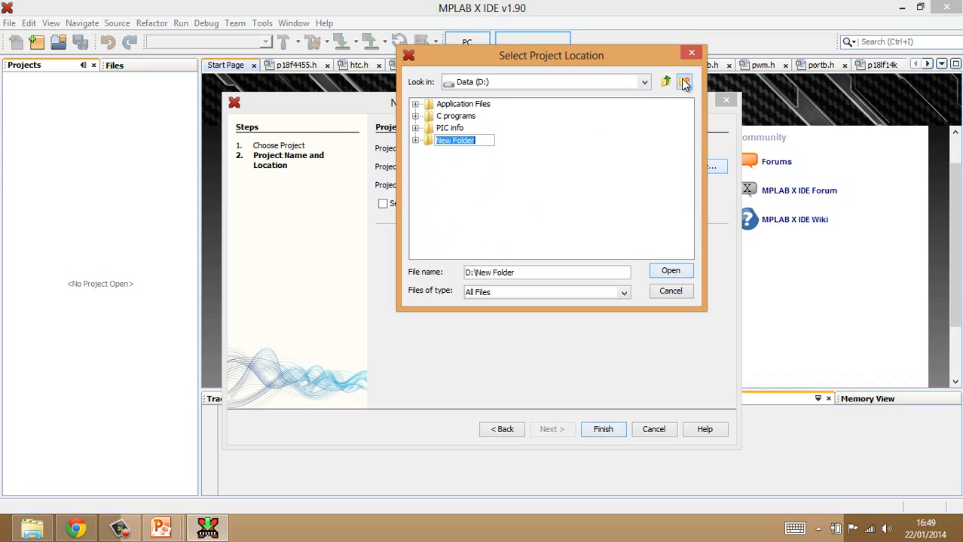
type("MPLABX P")
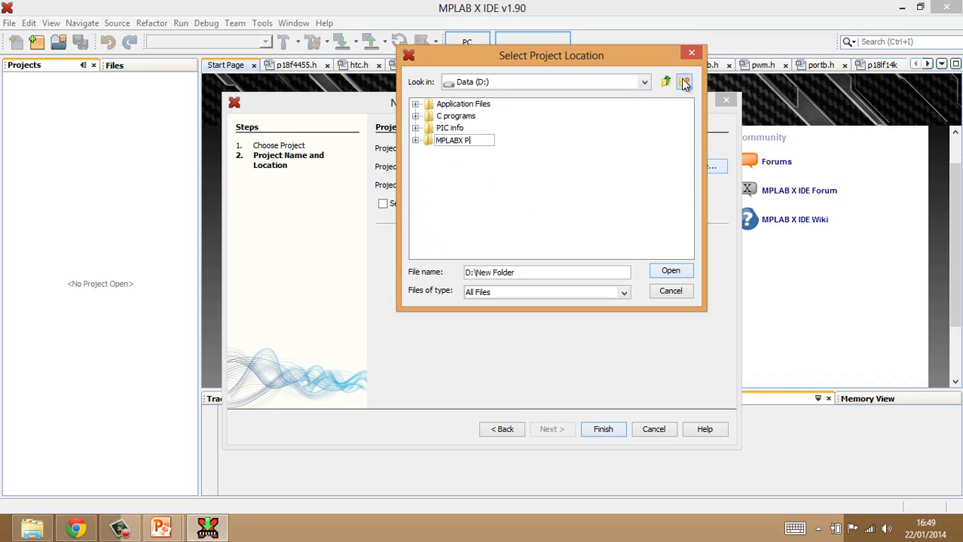
type("rojects")
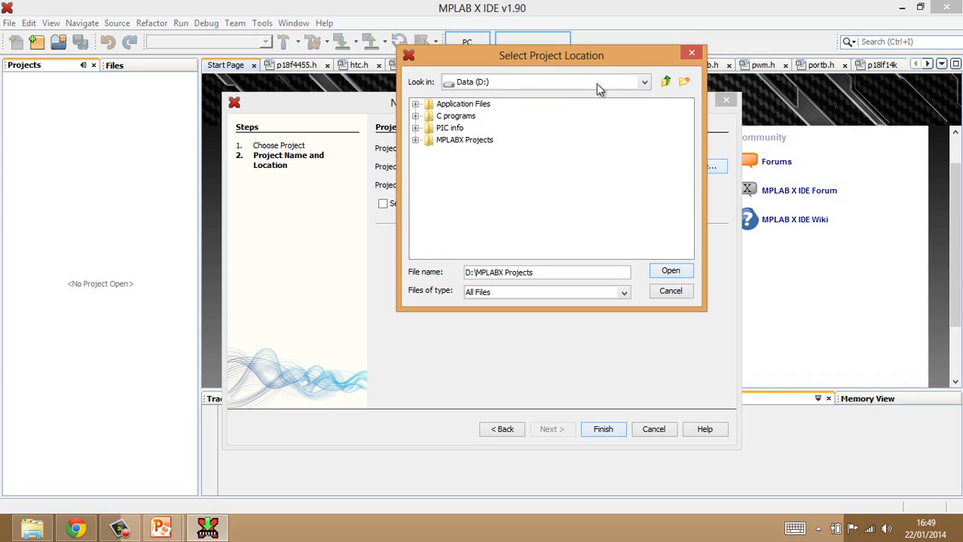
double_click(464, 140)
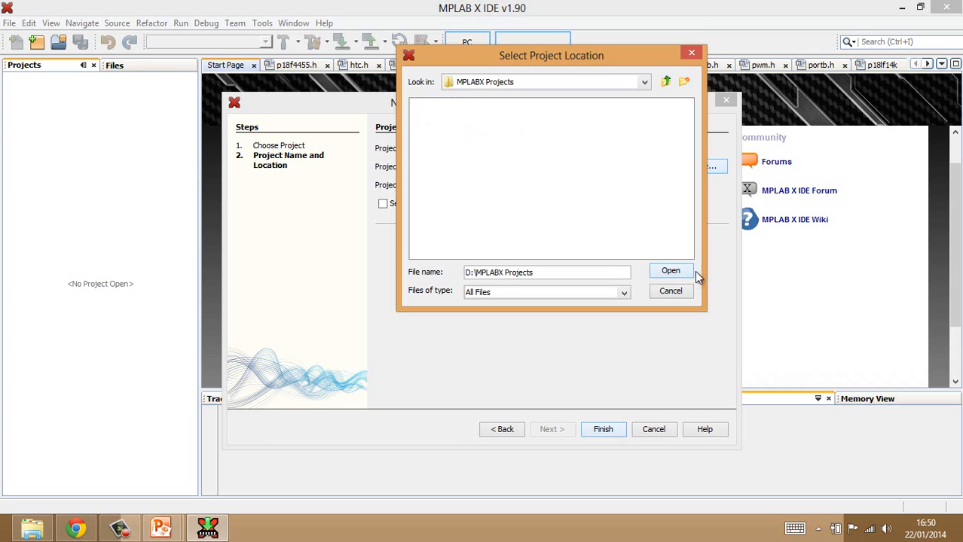
left_click(671, 271)
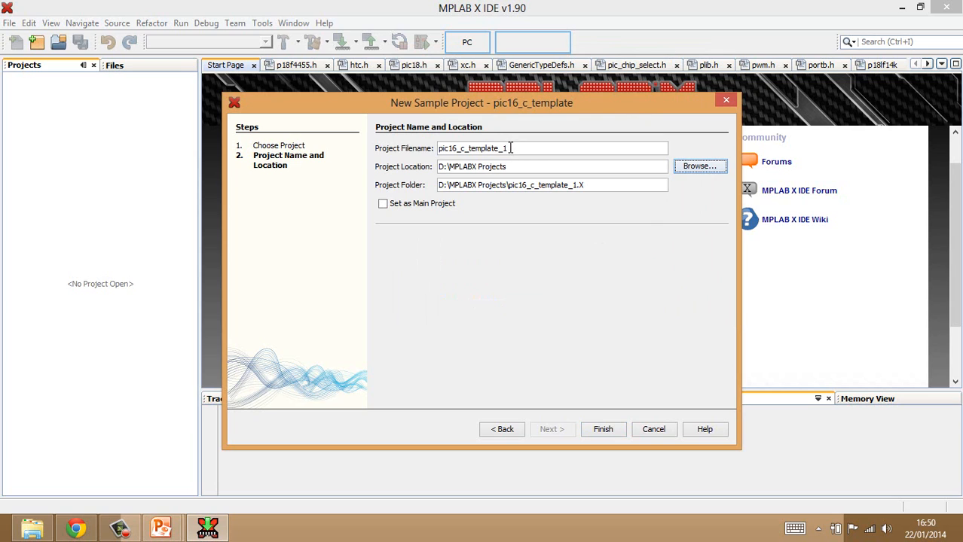
- Name the project FirstMPLABProject in D:\MPLABX Projects and finish the wizard
triple_click(473, 148)
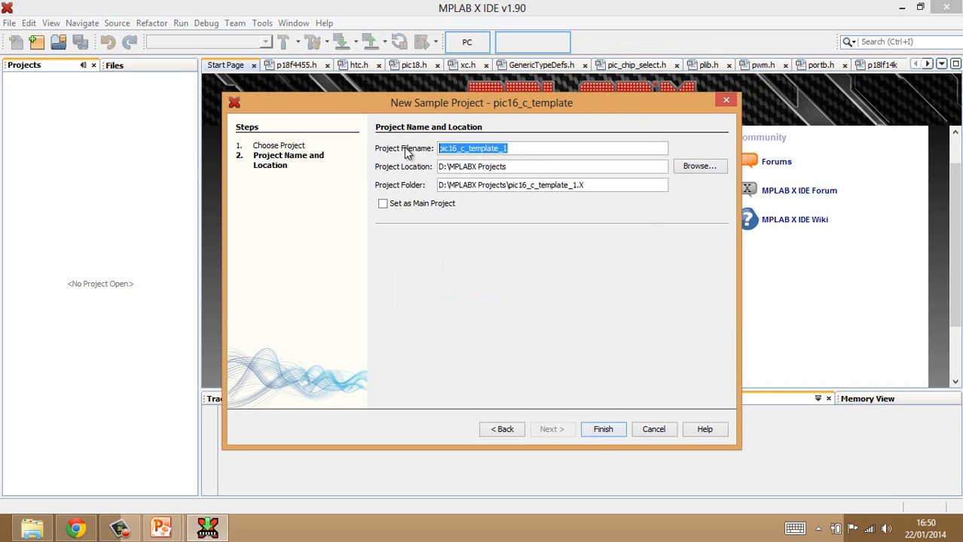
type("F")
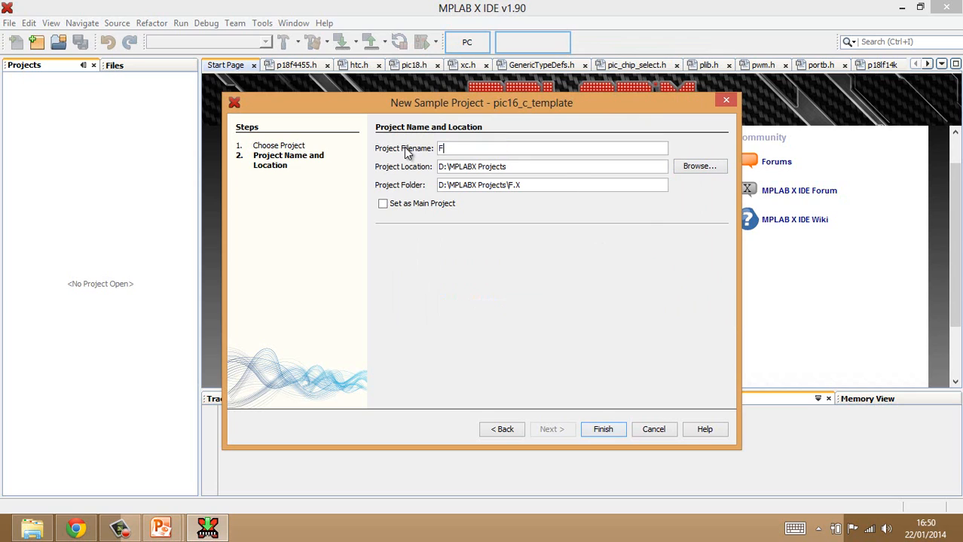
type("irst")
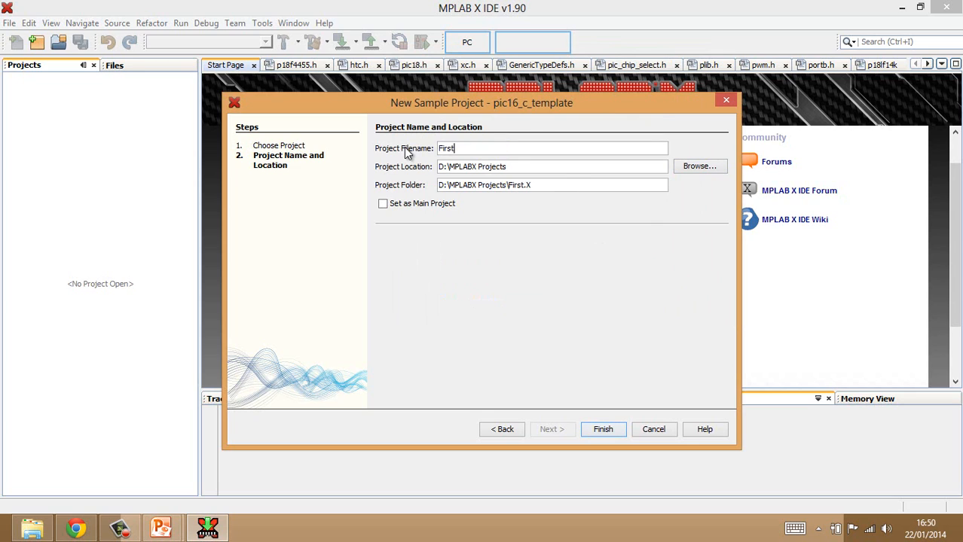
type("MPLABProject")
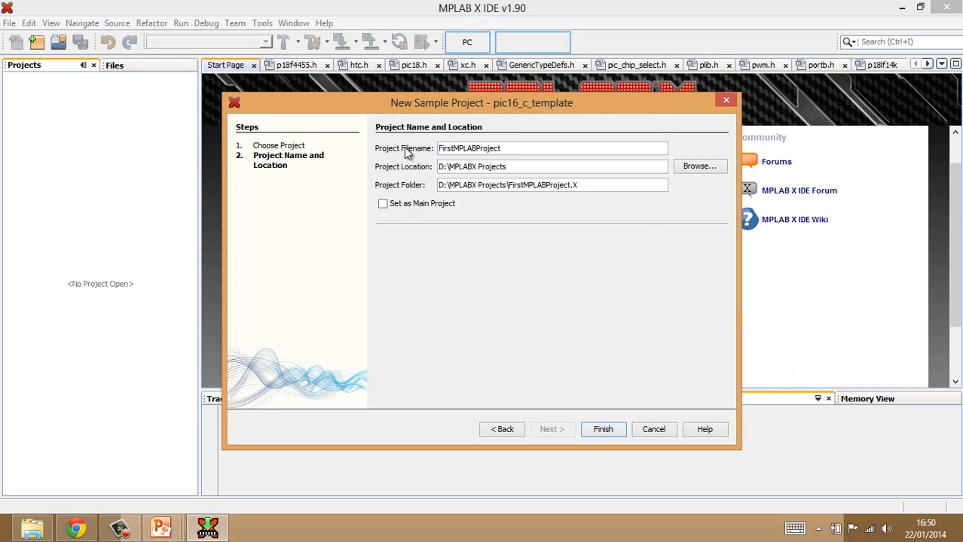
mouse_move(410, 157)
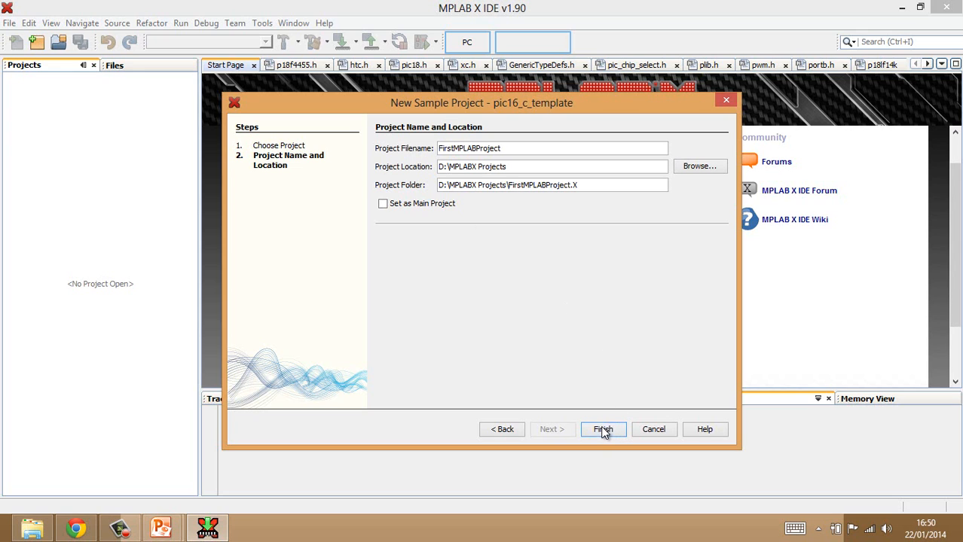
left_click(603, 429)
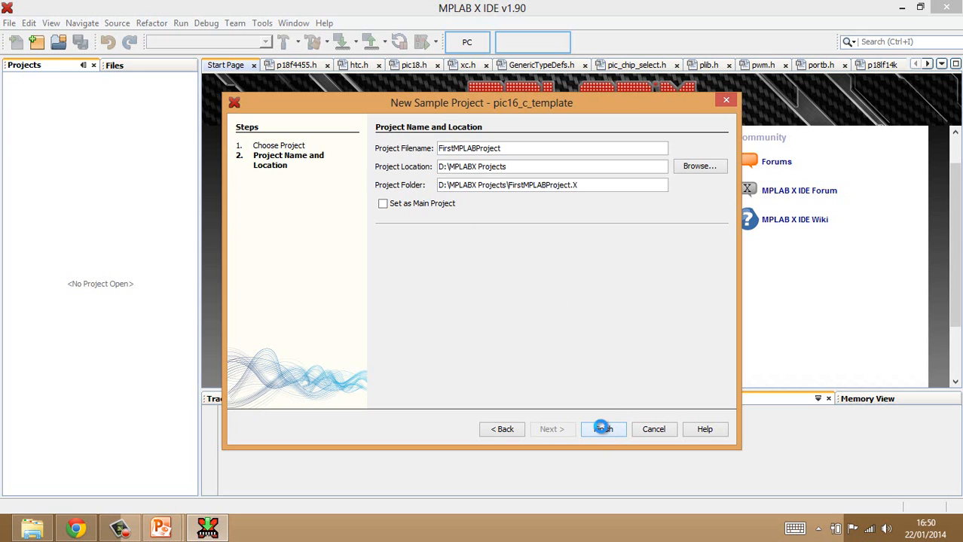
- Load FirstMPLABProject and expand its Source Files folder showing main.c and the other sources
left_click(603, 429)
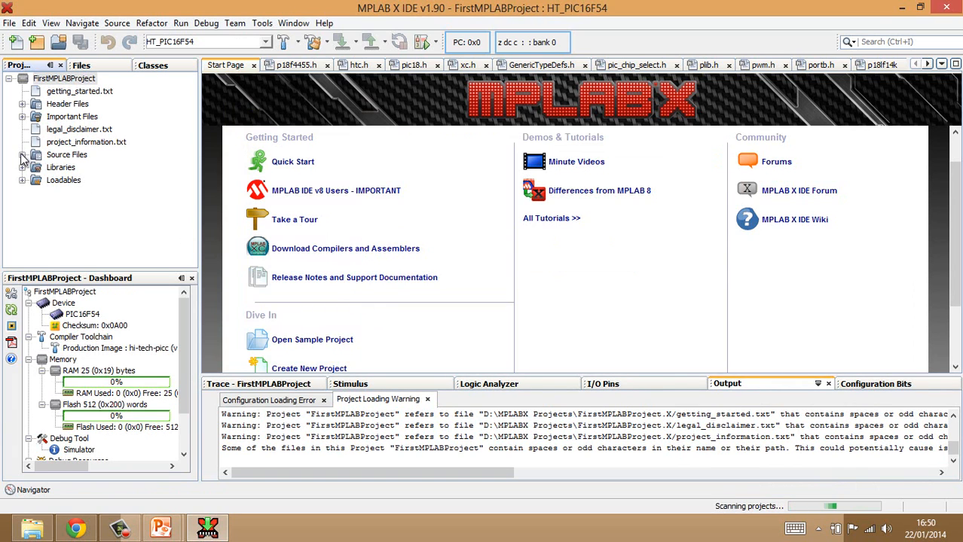
left_click(24, 154)
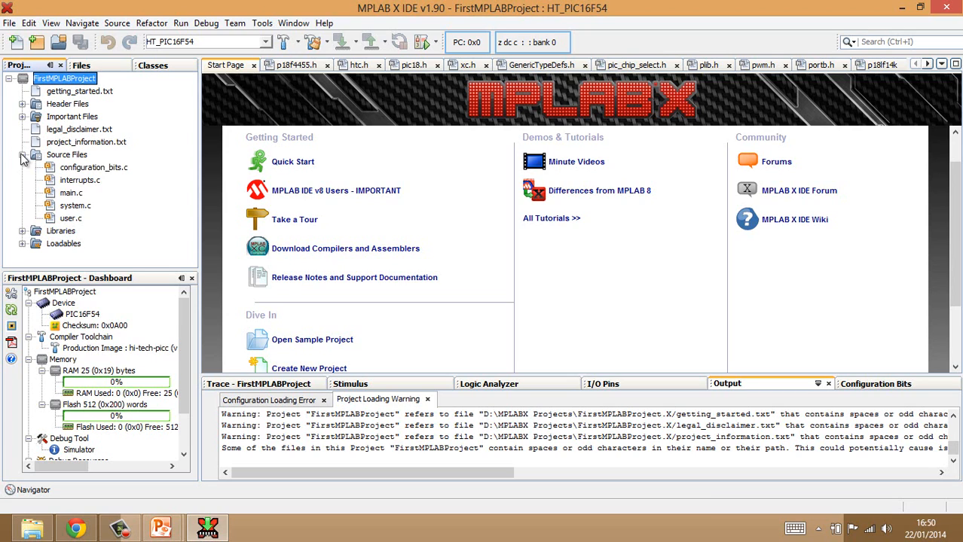
- Open main.c in the editor and place the cursor in its main function
left_click(70, 193)
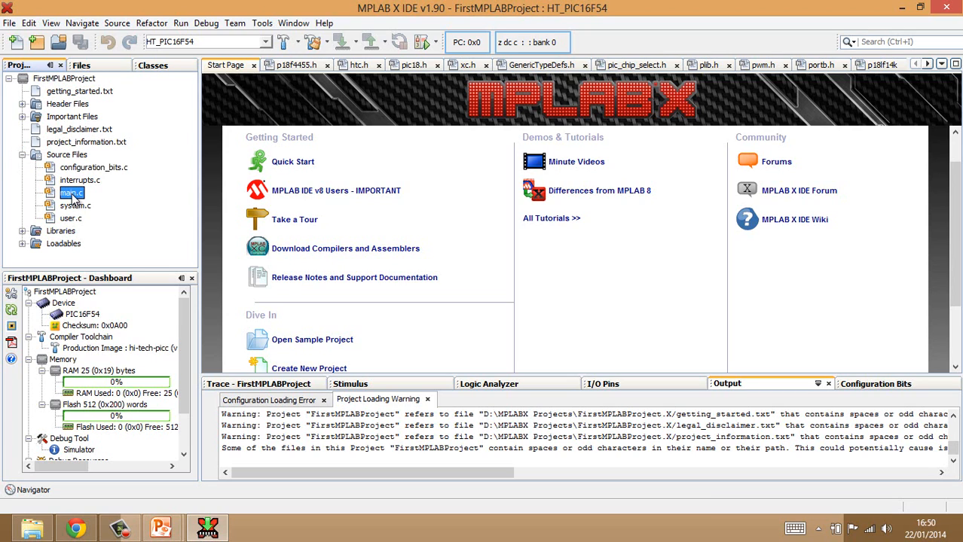
double_click(71, 193)
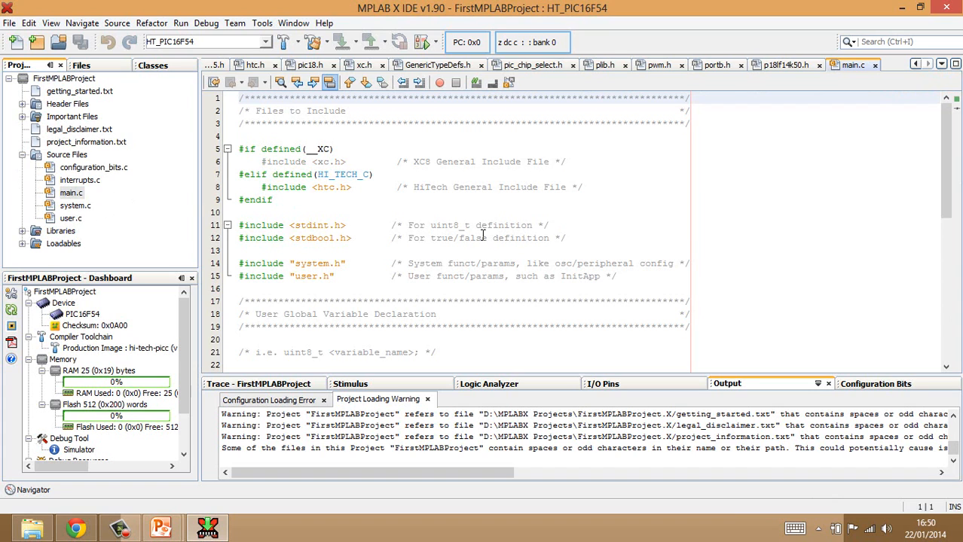
scroll("down", 3)
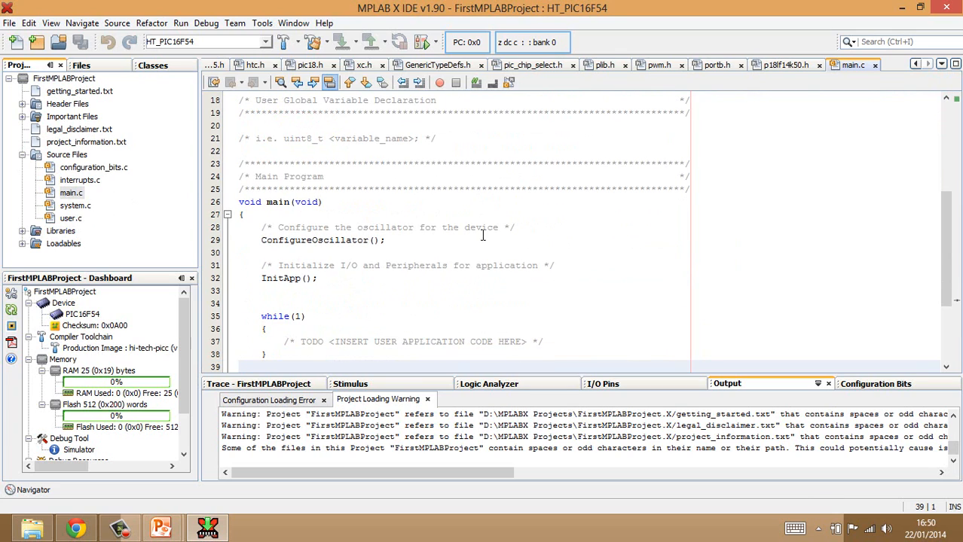
left_click(240, 366)
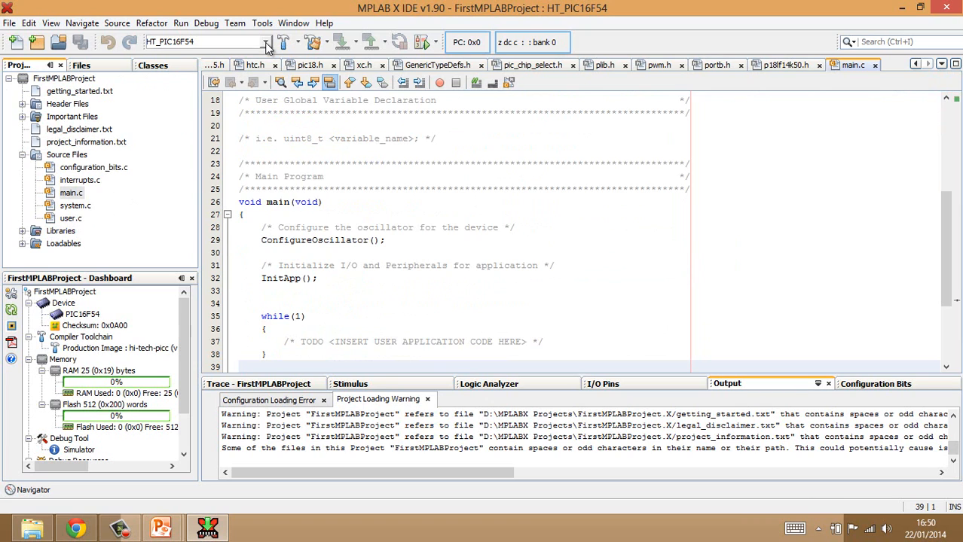
- Make XC8_PIC16F54 the active configuration from the toolbar and return to the Projects tree
left_click(265, 42)
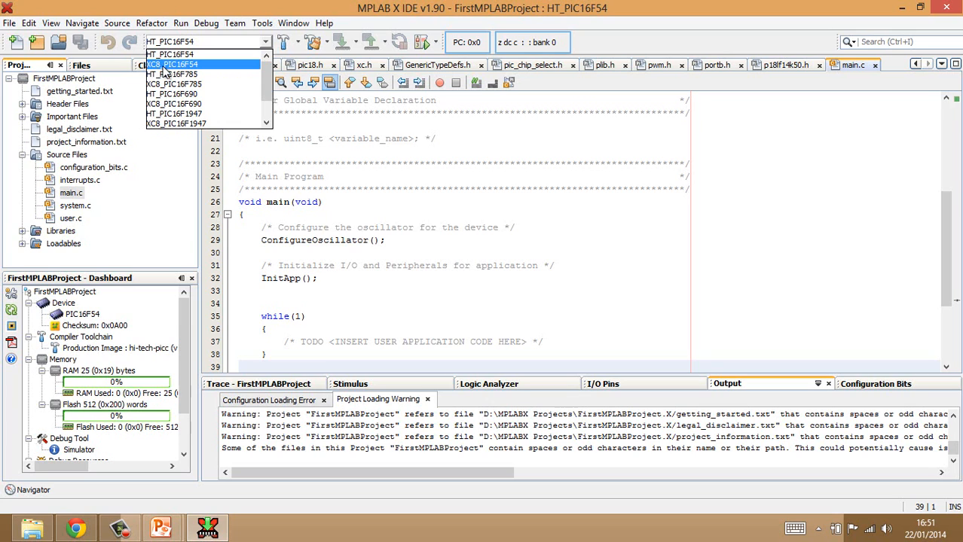
mouse_move(179, 73)
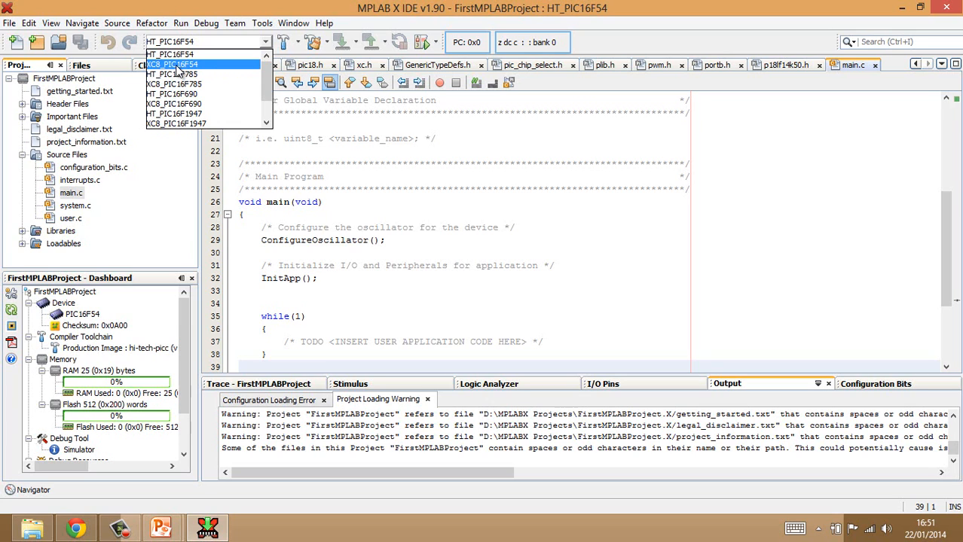
mouse_move(172, 74)
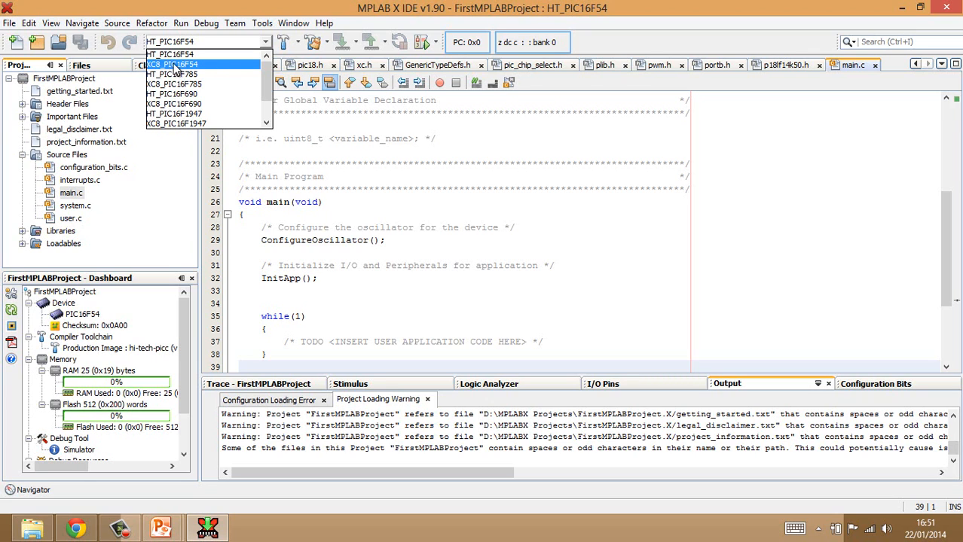
left_click(174, 64)
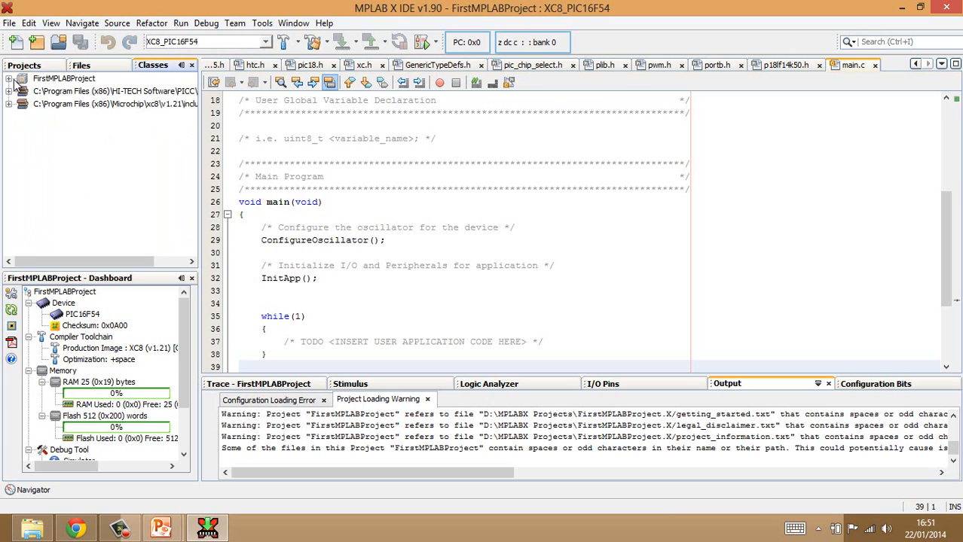
left_click(12, 78)
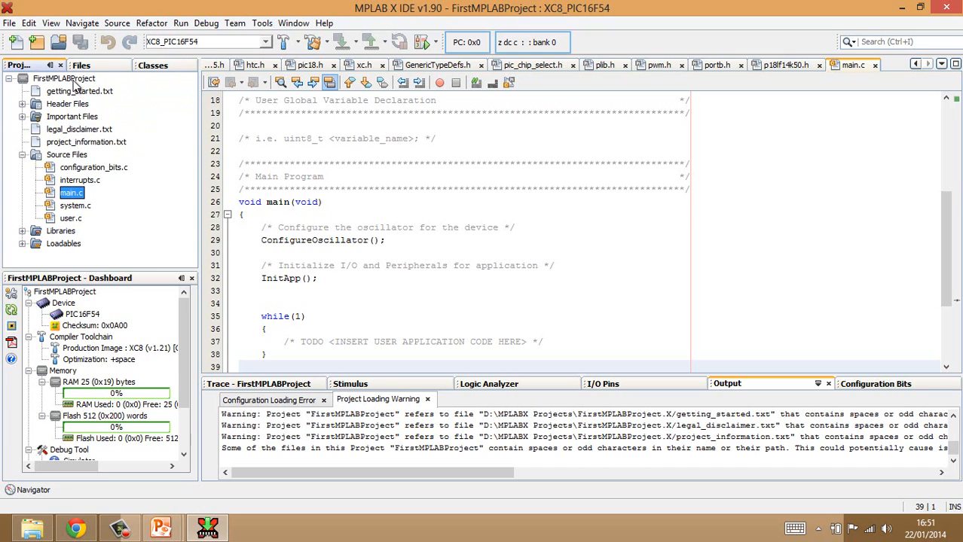
- In Project Properties, set the target device to PIC16F88 with the XC8 compiler and apply it
right_click(63, 78)
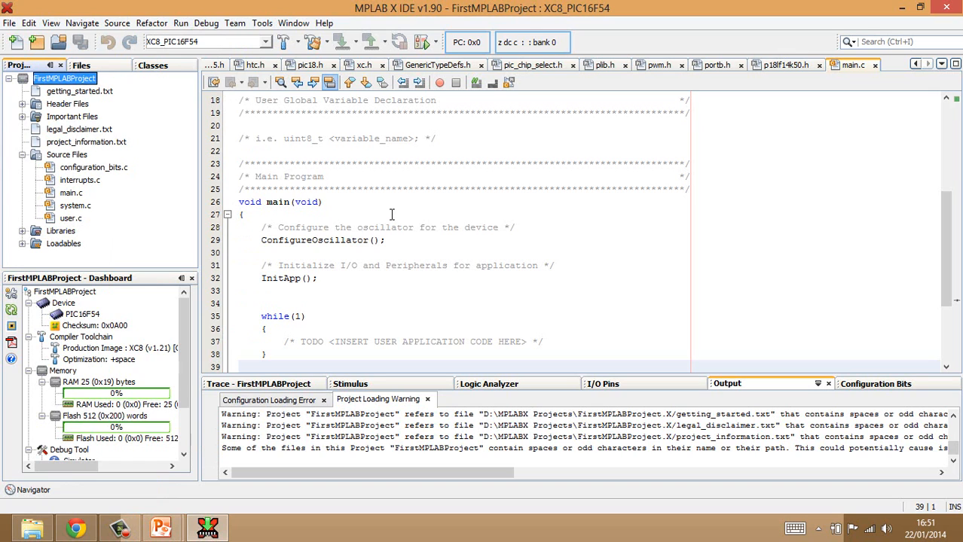
mouse_move(75, 79)
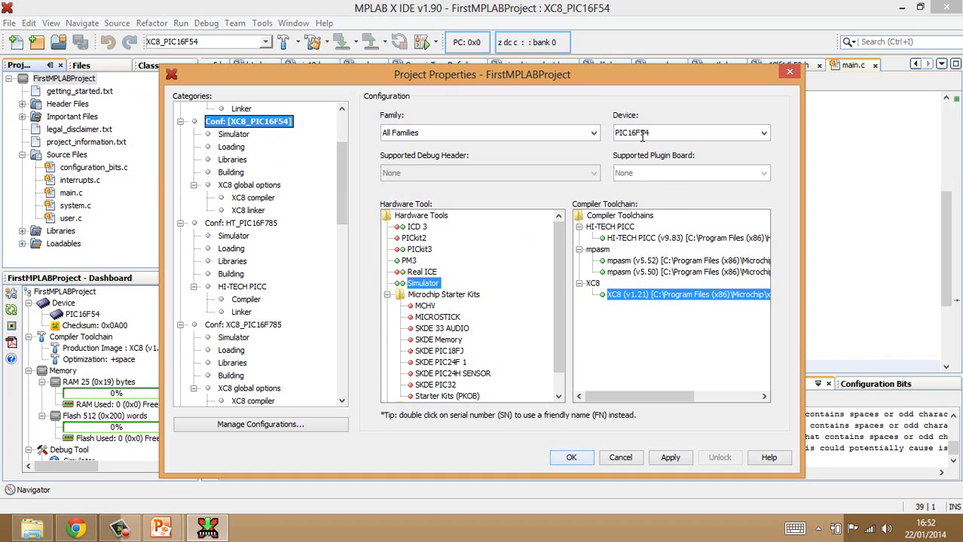
mouse_move(766, 144)
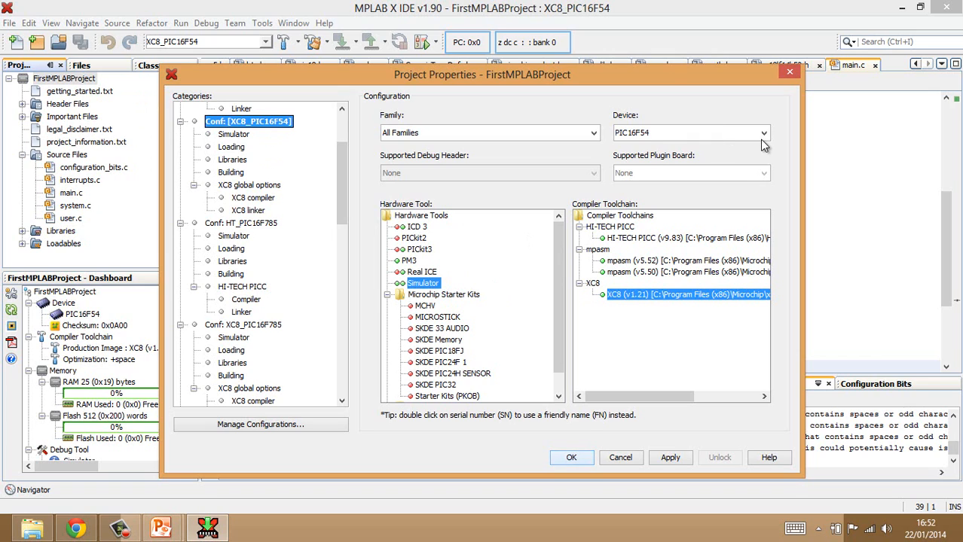
left_click(762, 132)
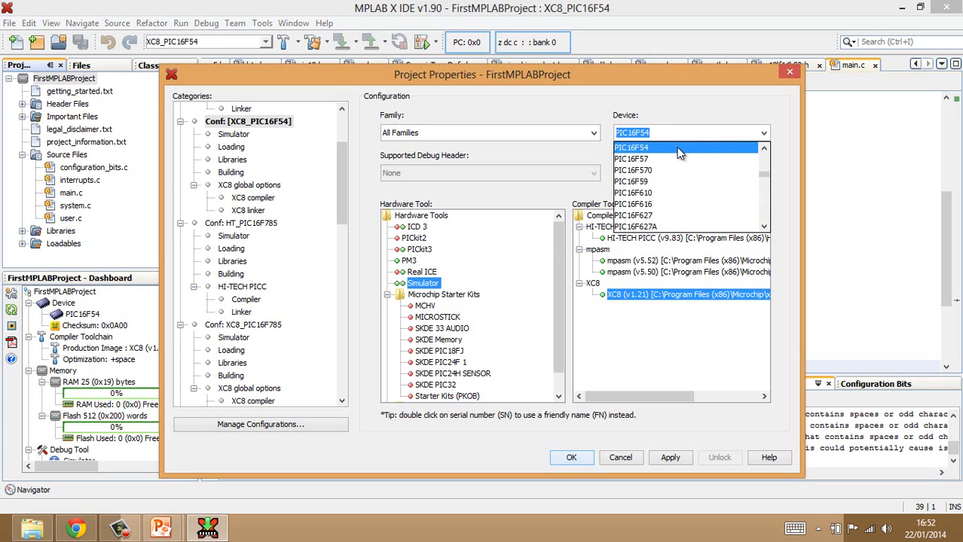
mouse_move(661, 133)
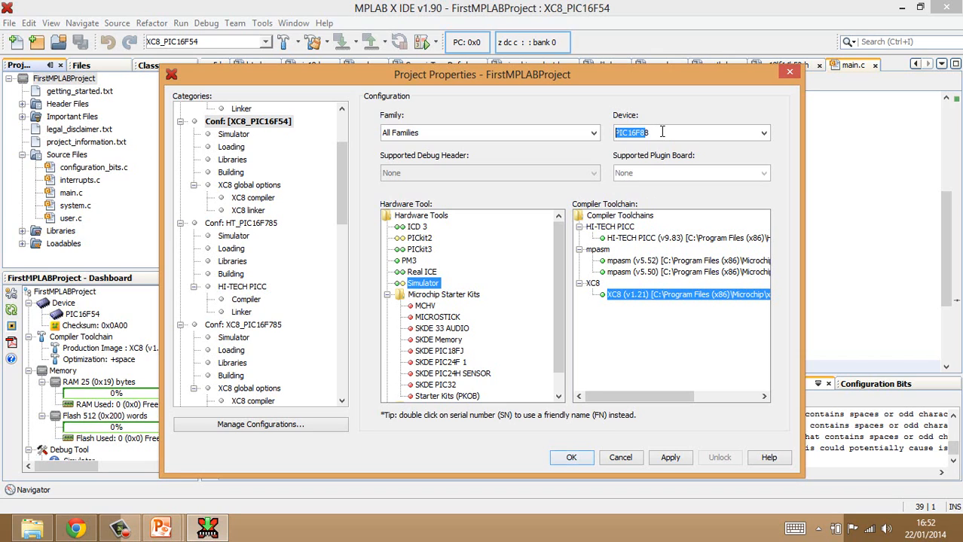
mouse_move(672, 121)
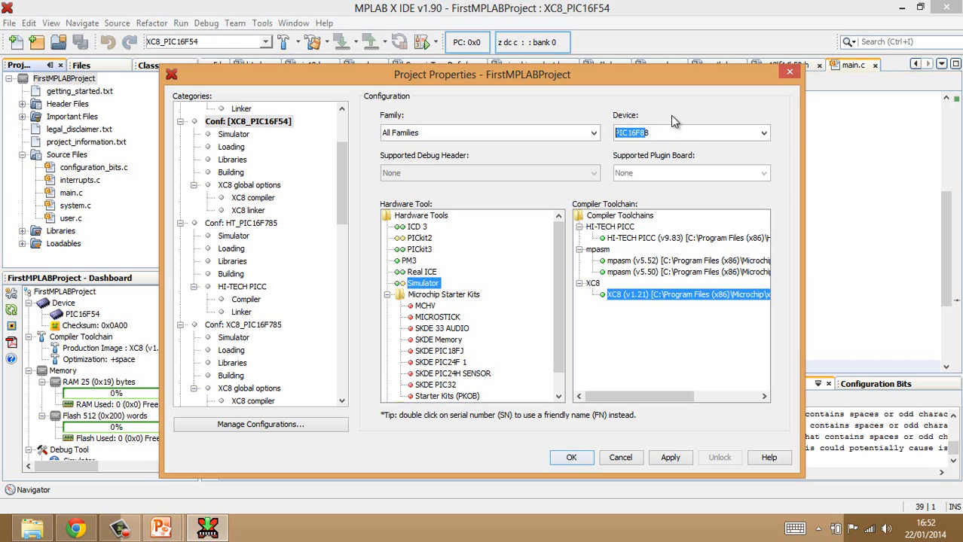
mouse_move(566, 335)
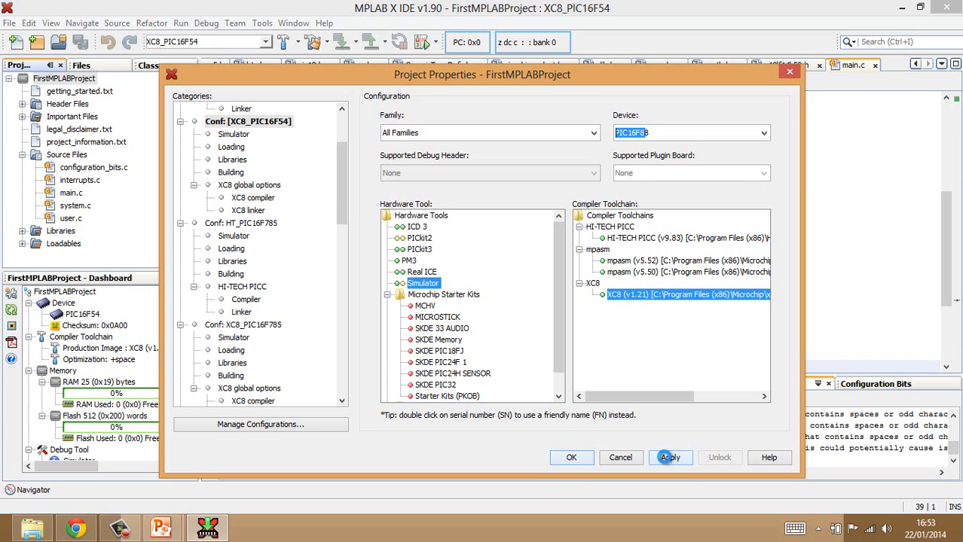
left_click(671, 458)
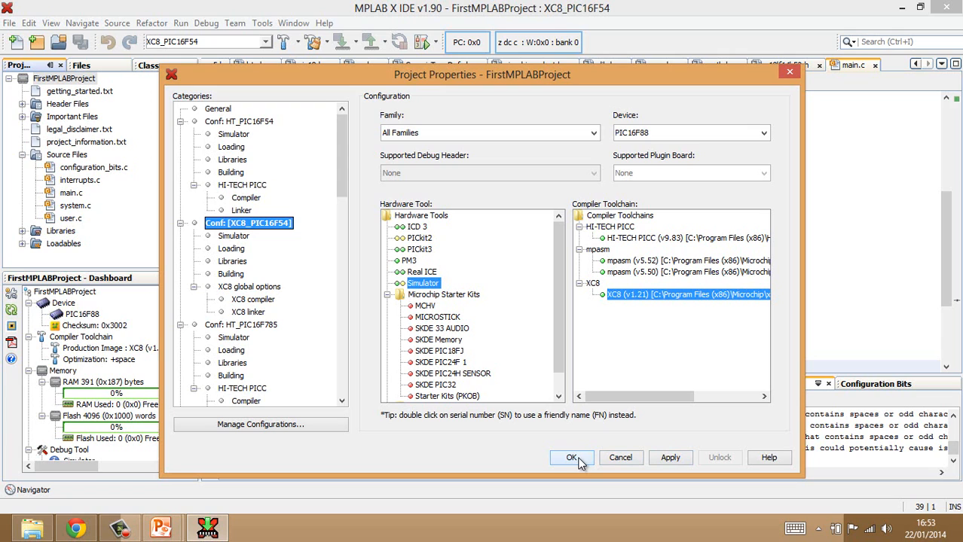
- Close Project Properties with OK and return to main.c's main function
left_click(572, 458)
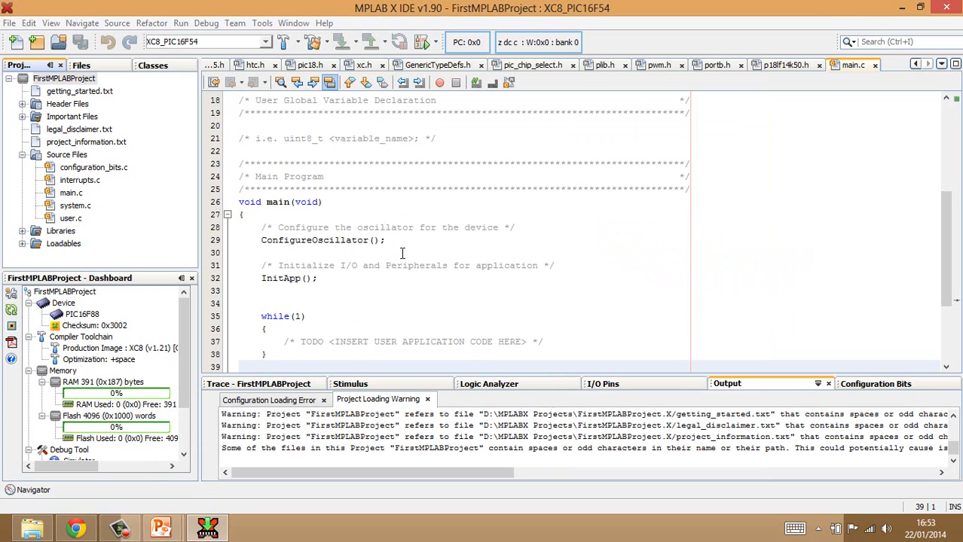
mouse_move(332, 294)
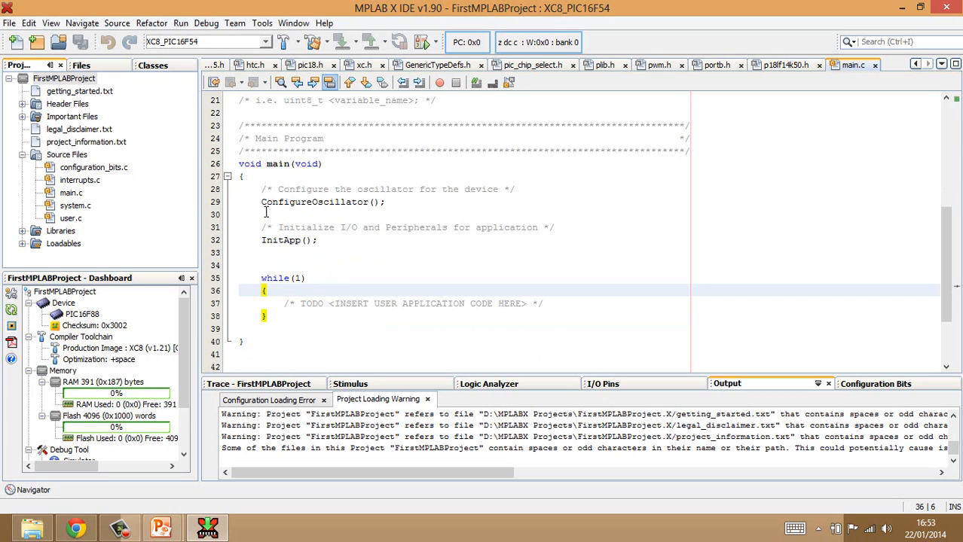
- Write TRISB = 0x00; on the blank line after ConfigureOscillator();
left_click(264, 214)
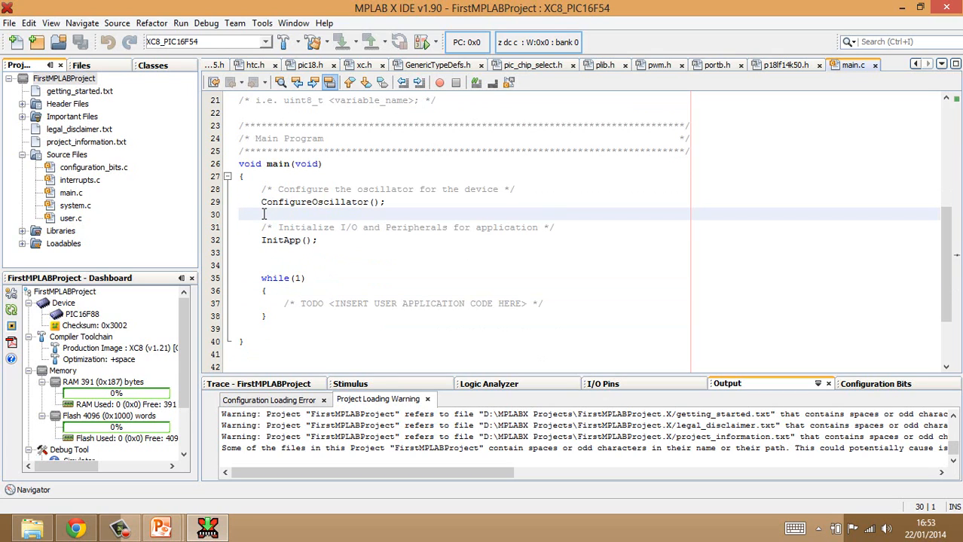
left_click(241, 214)
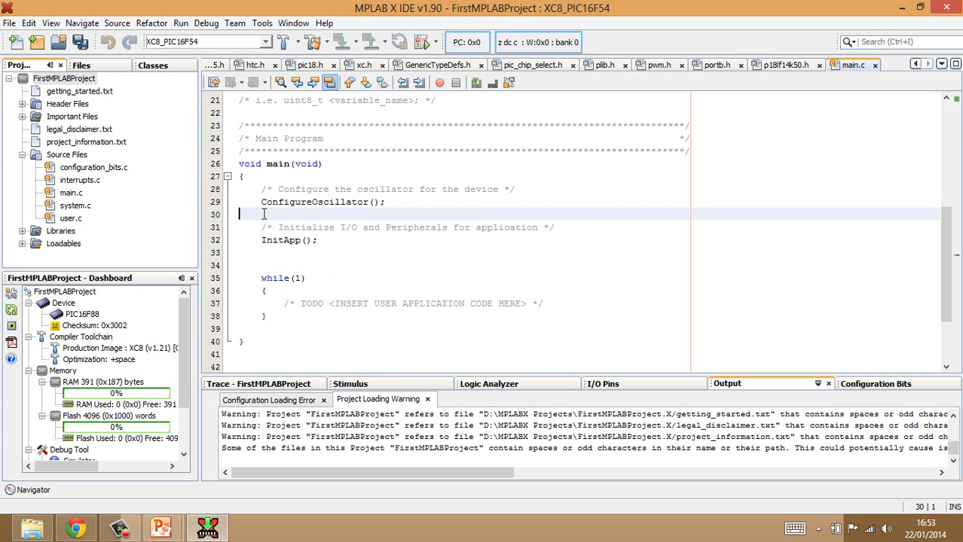
type("IR")
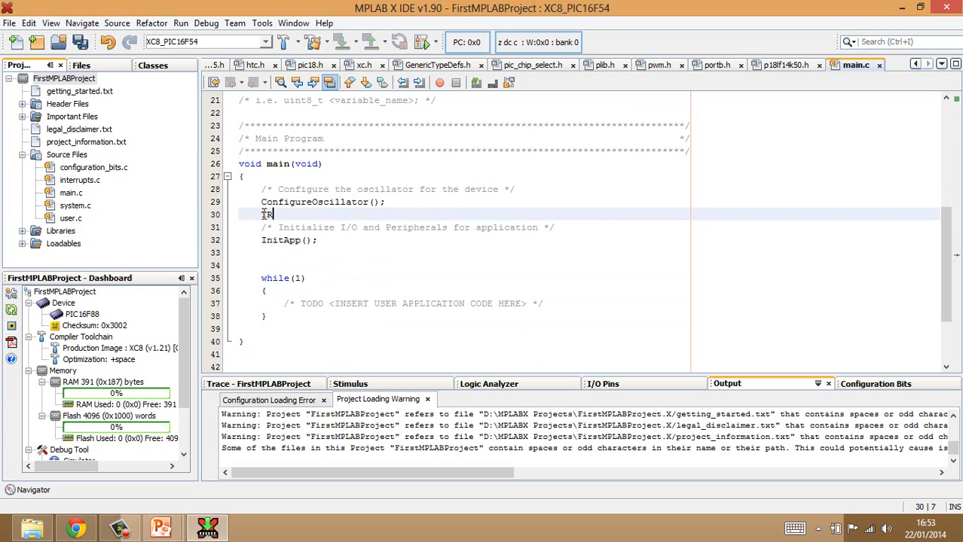
type("ISB")
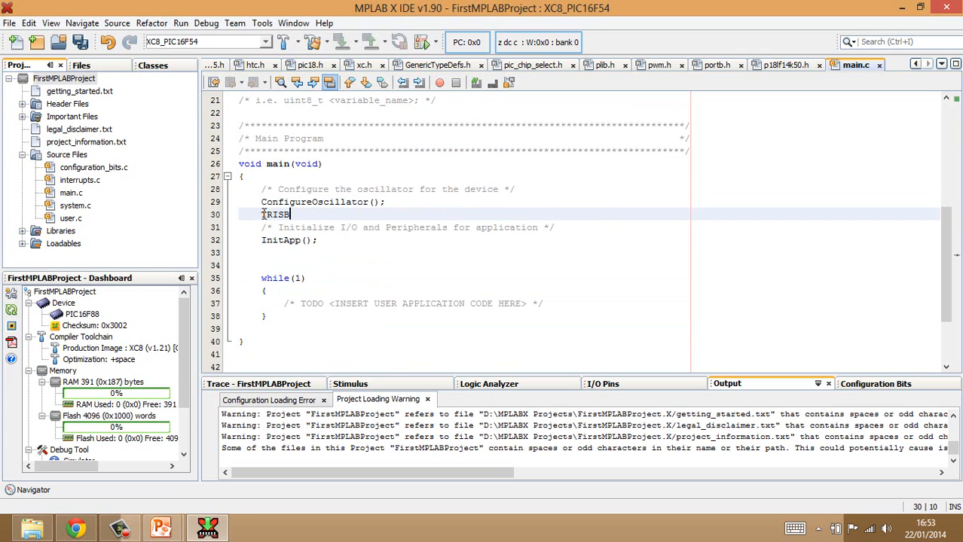
type("=")
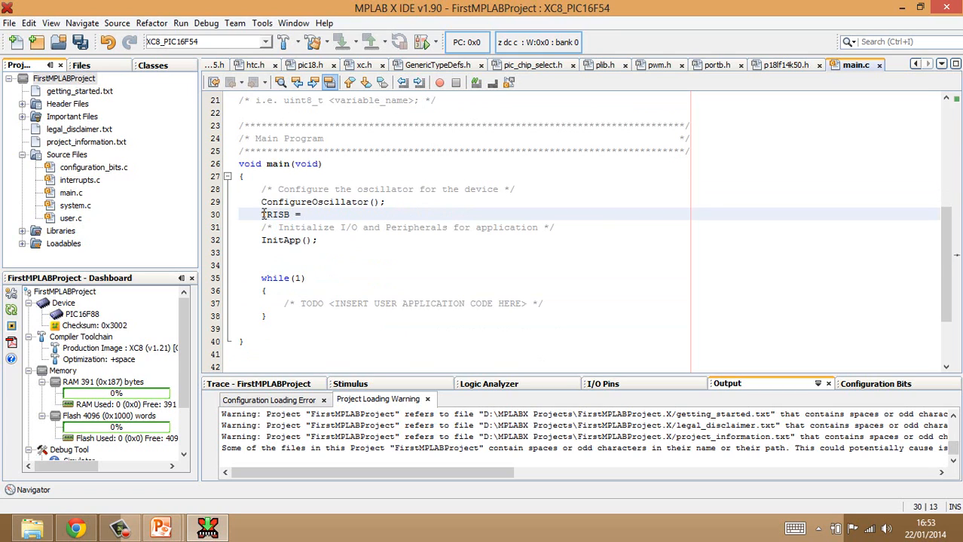
type("0")
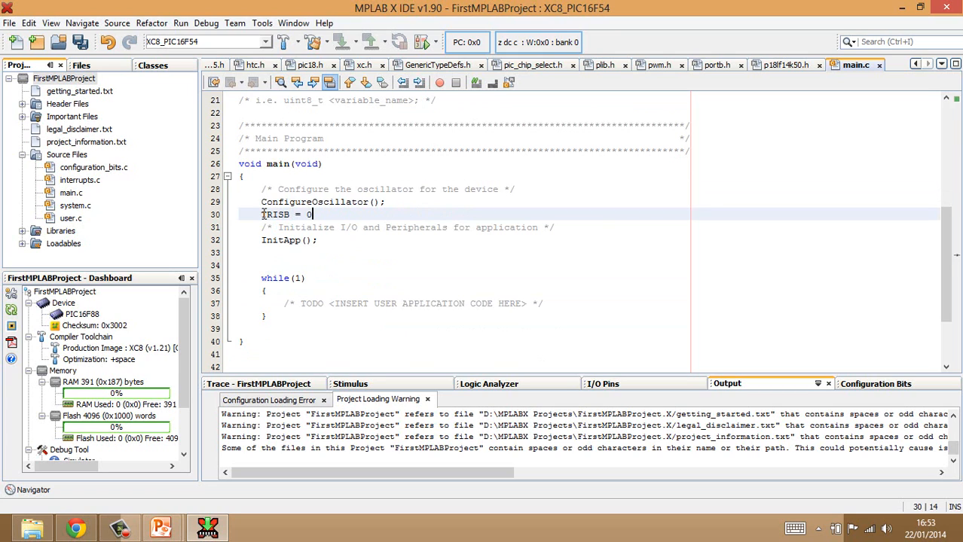
type("x00;")
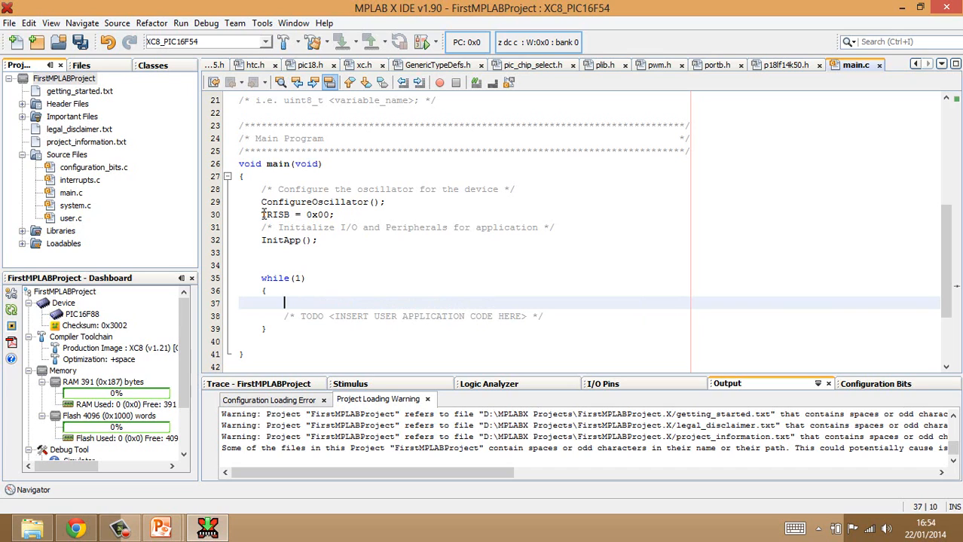
- Write PORTB = 0xAA inside the while(1) loop and check the TRISB identifier
type("PORTB")
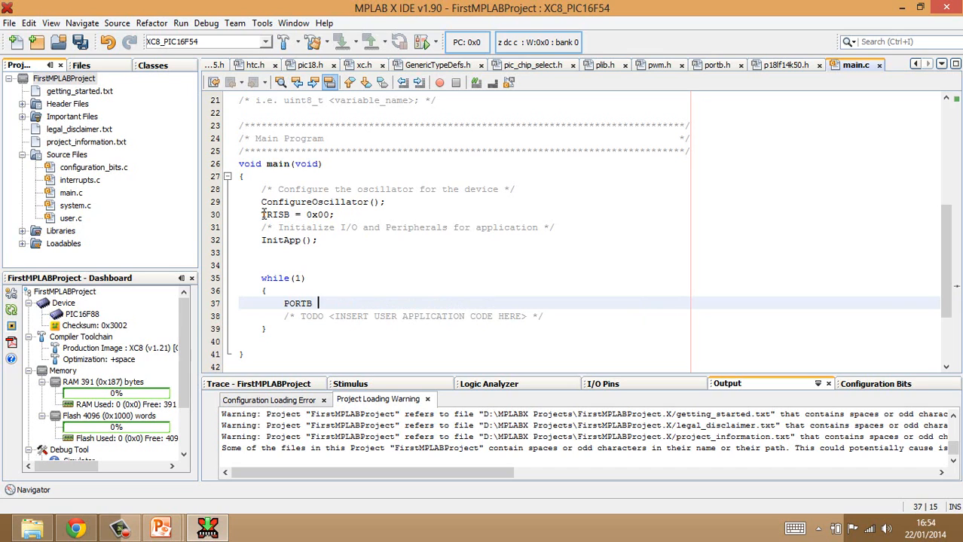
type("=")
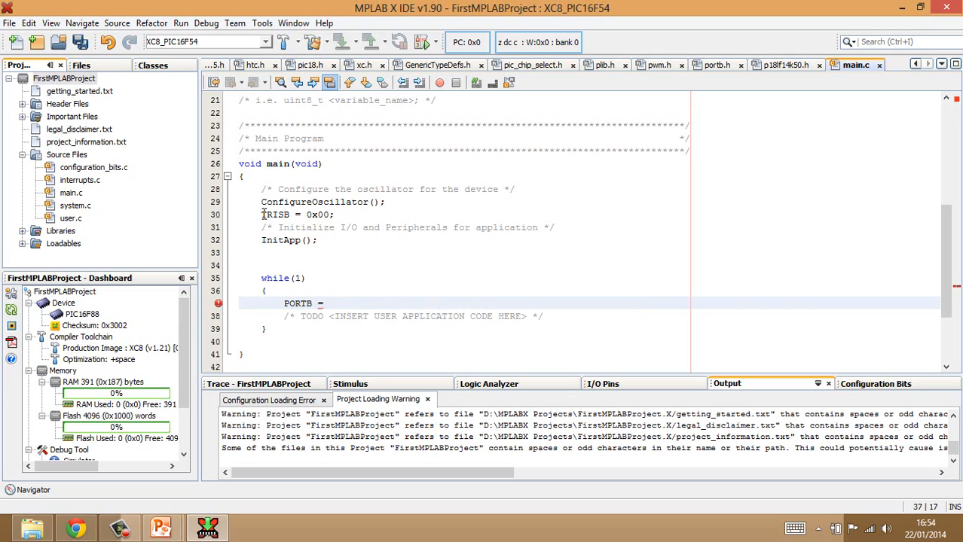
type("0")
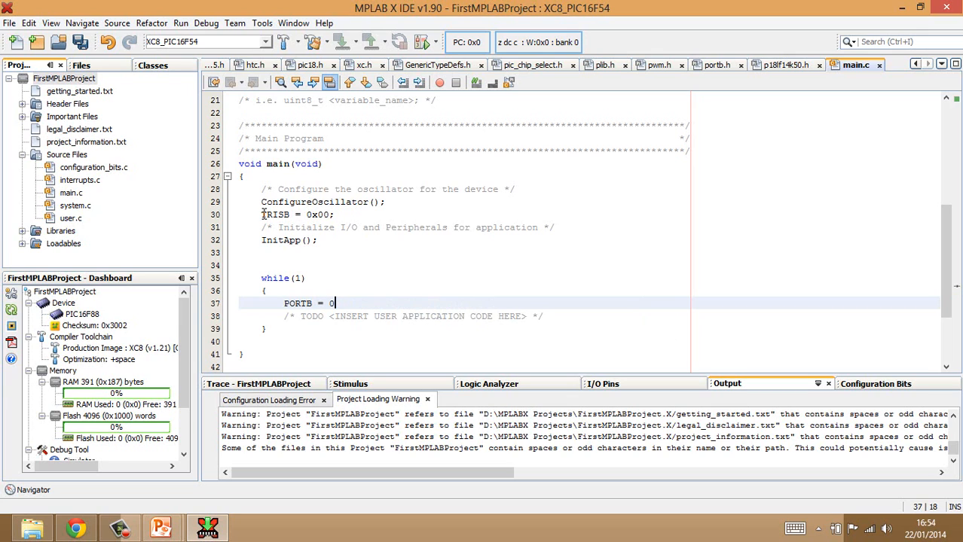
type("xAA;")
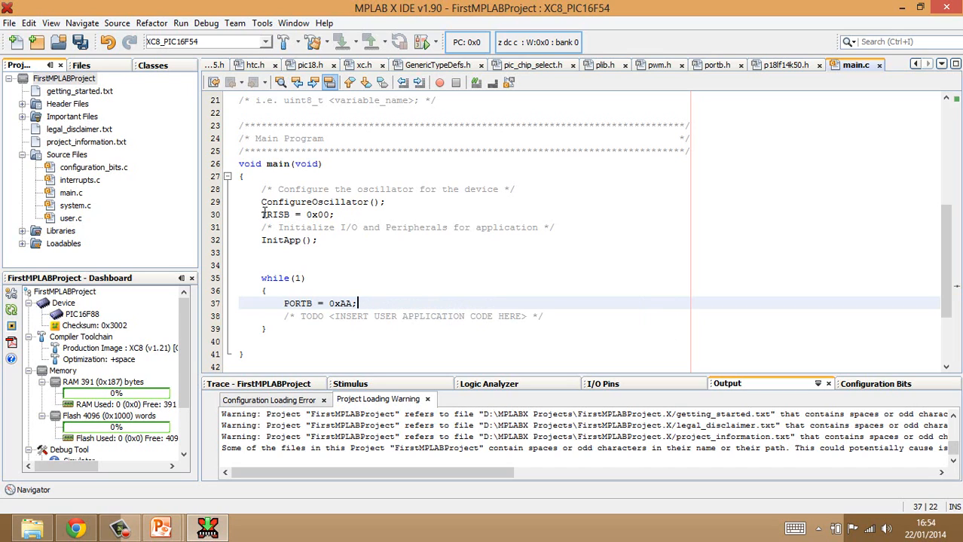
double_click(274, 214)
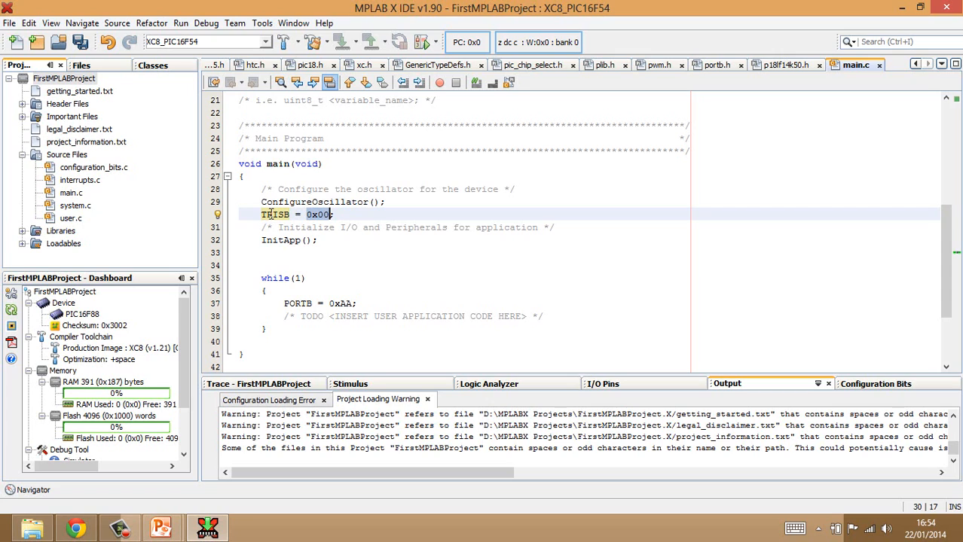
left_click(328, 303)
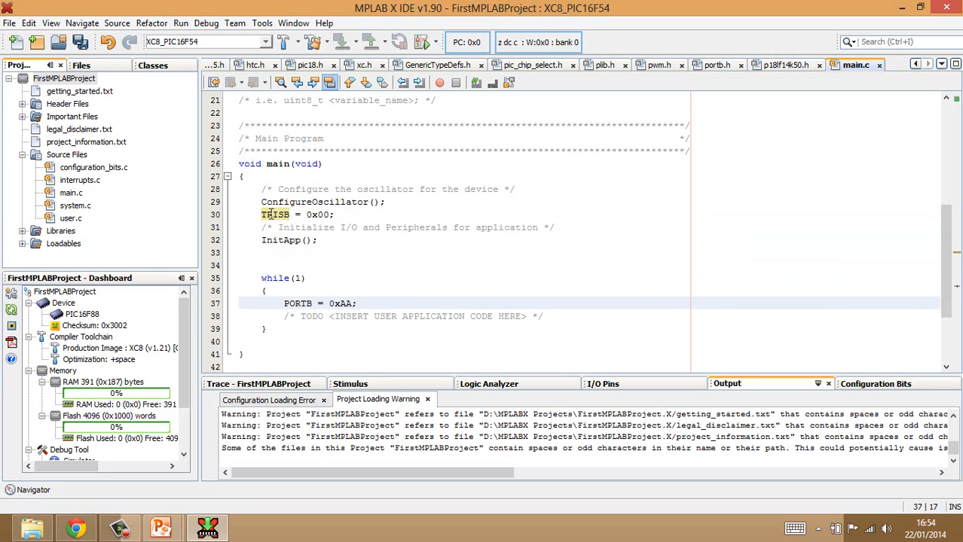
left_click(320, 305)
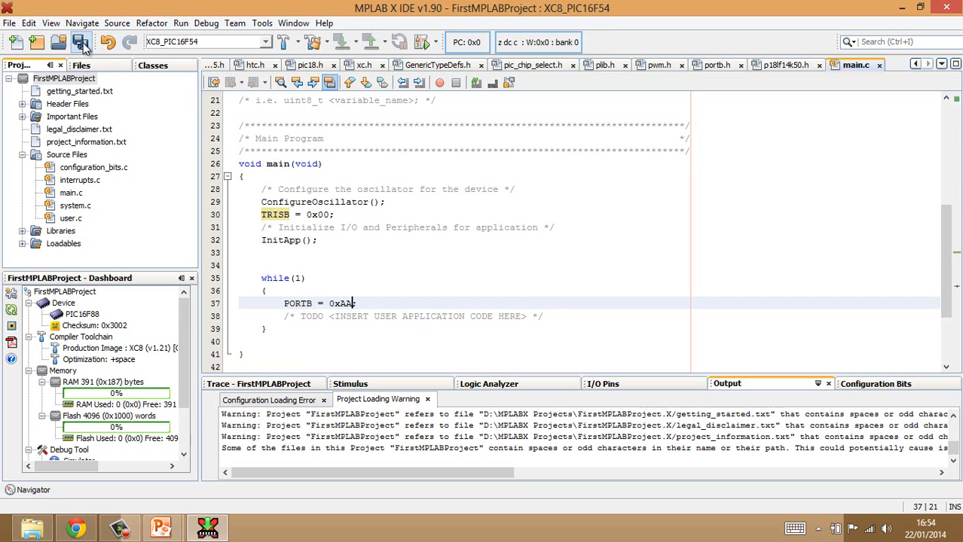
- Save all files and build FirstMPLABProject via Run > Build Project until BUILD SUCCESSFUL
left_click(82, 42)
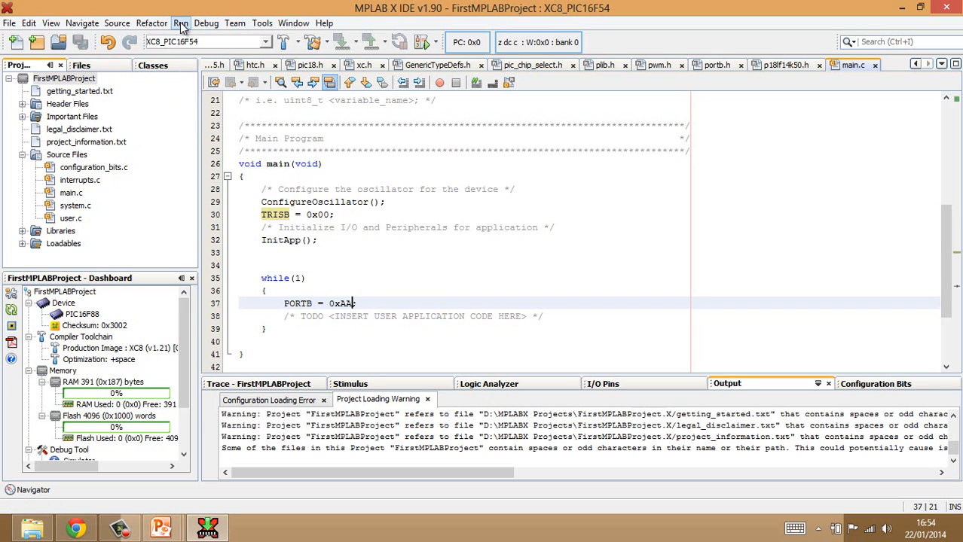
left_click(181, 23)
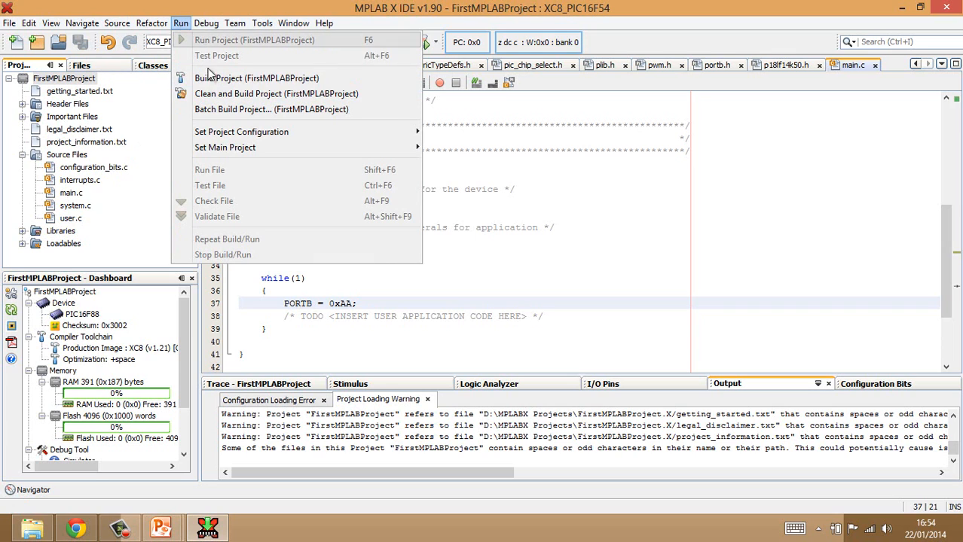
left_click(257, 79)
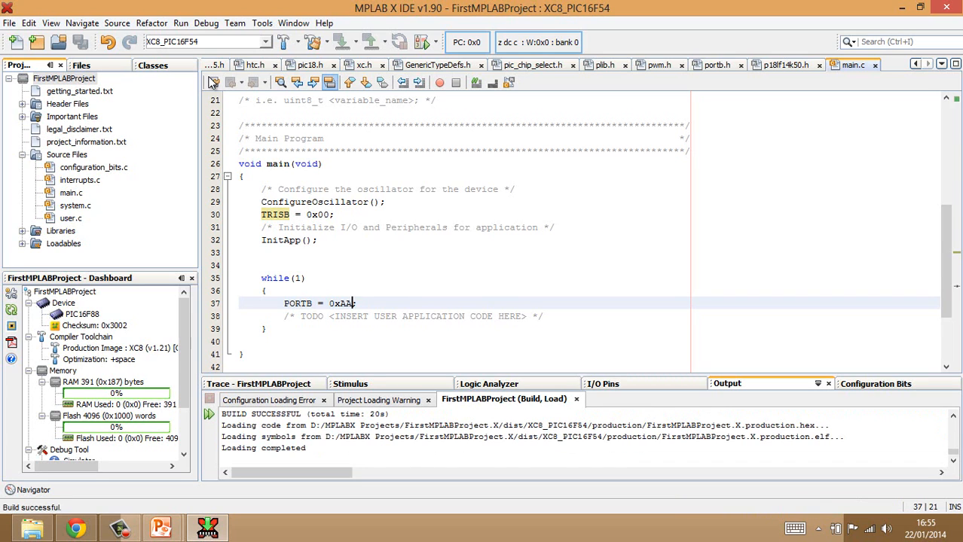
- Terminate the PORTB = 0xAA line with a semicolon
type(";")
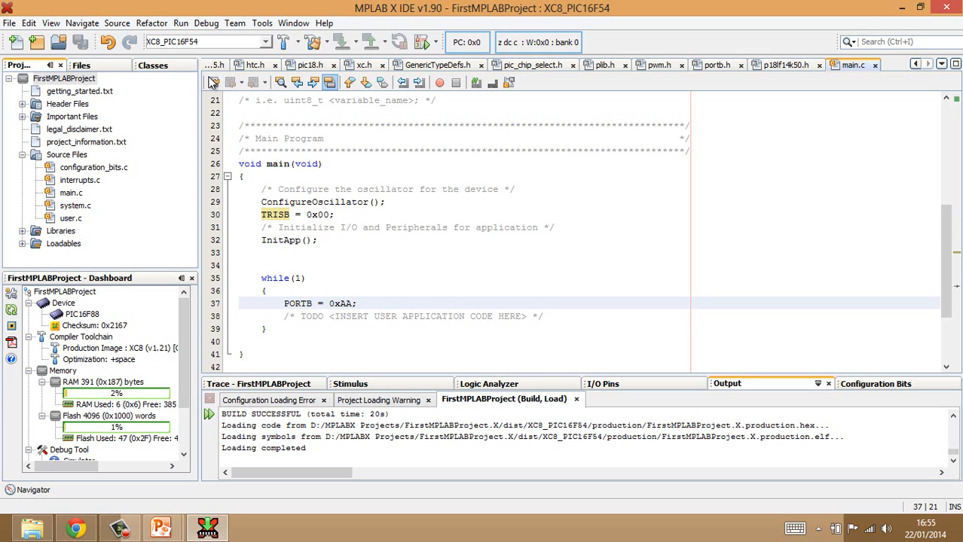
left_click(352, 302)
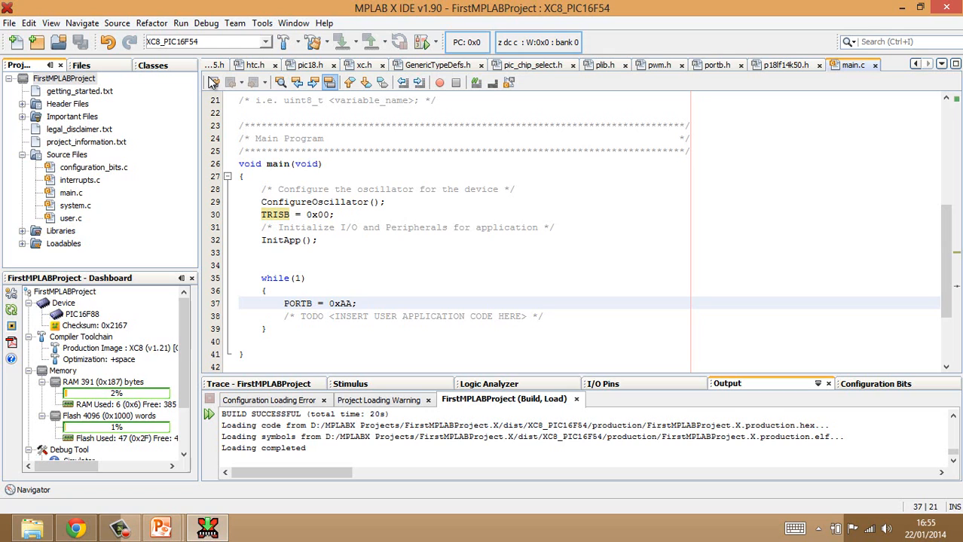
left_click(354, 303)
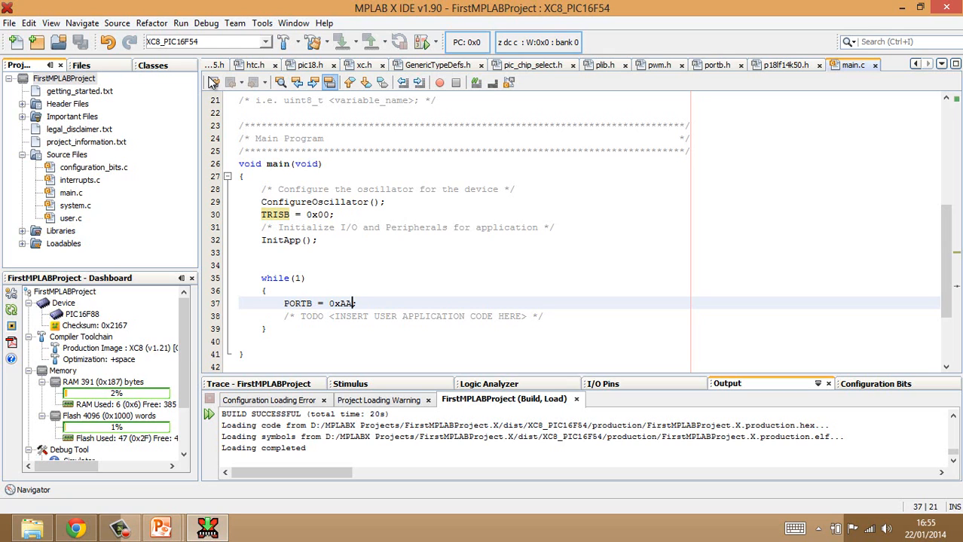